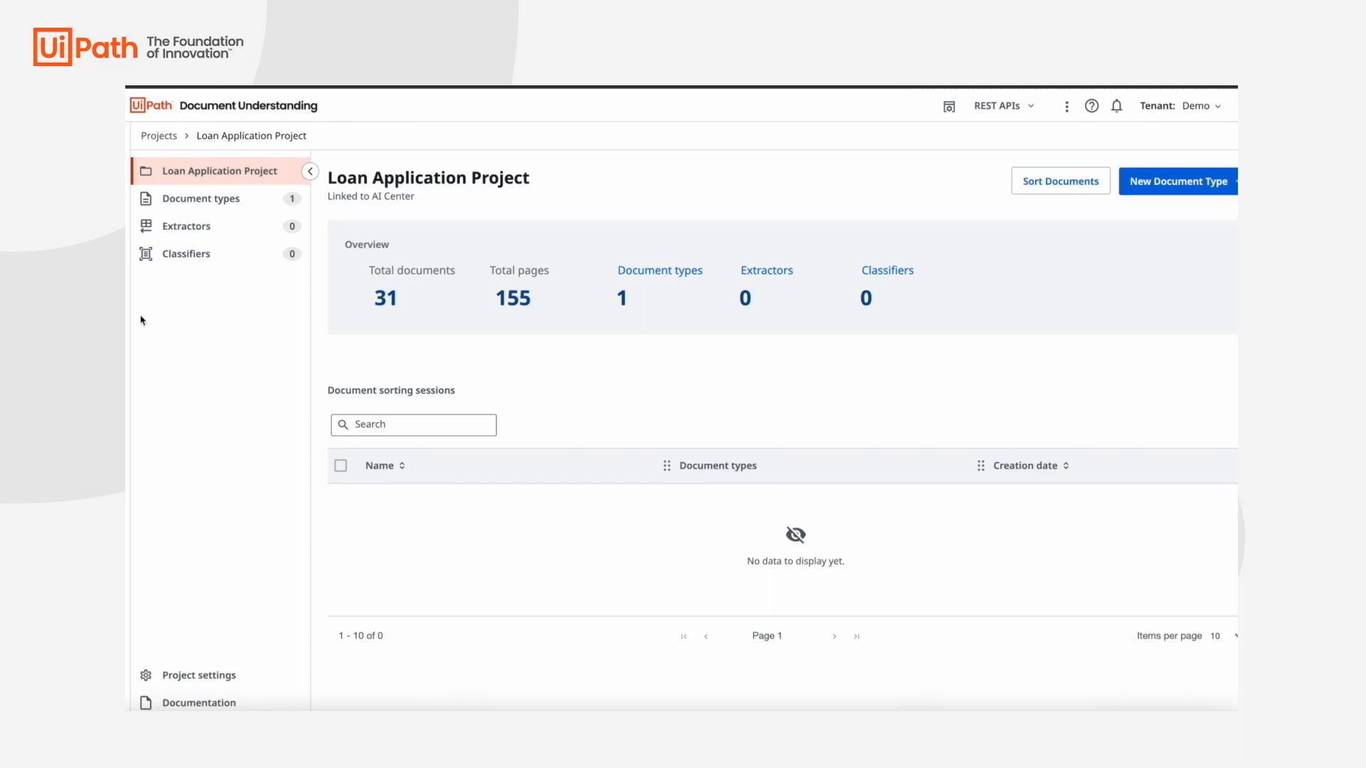
# Open the Loan_Application_Form document type in Document Manager from the Document types list
pyautogui.click(201, 197)
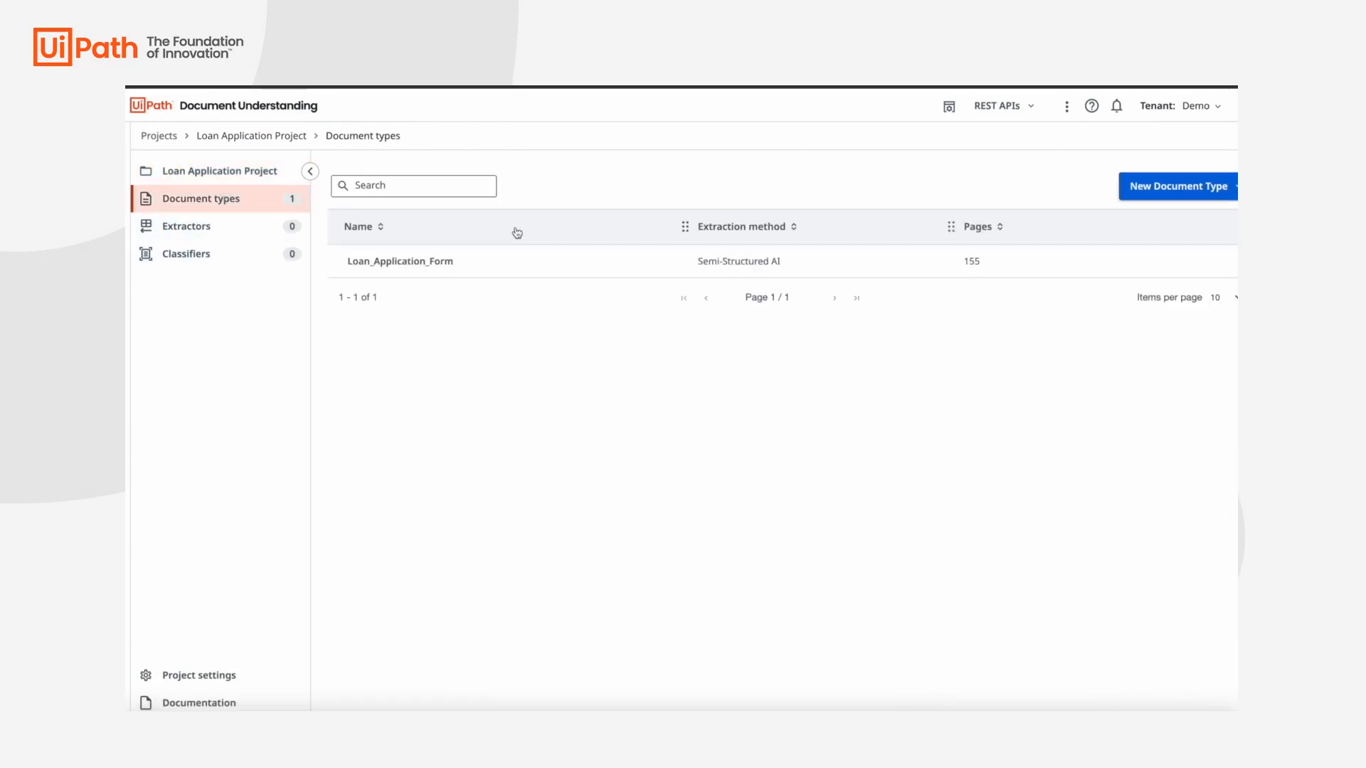
pyautogui.click(399, 260)
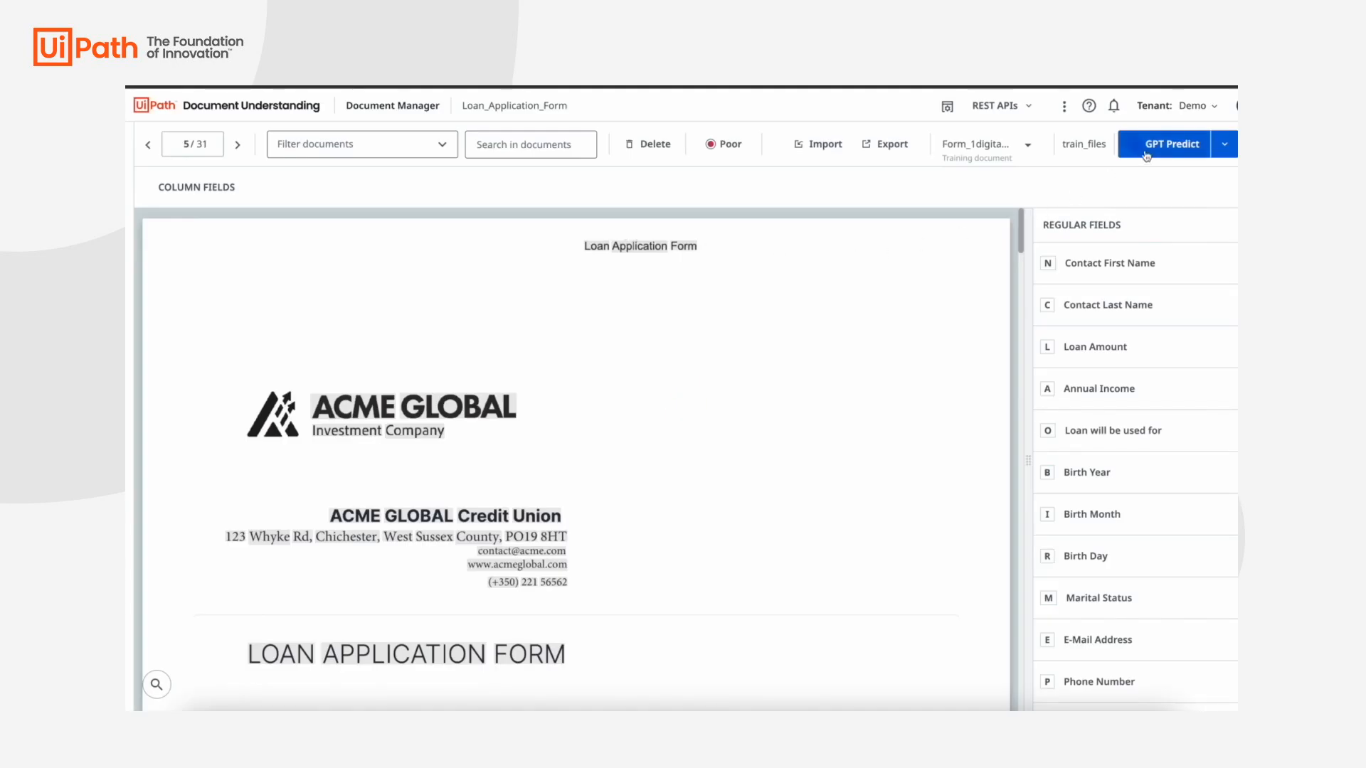
# Run GPT Predict on the loan application and review the prelabeled field values
pyautogui.click(1171, 144)
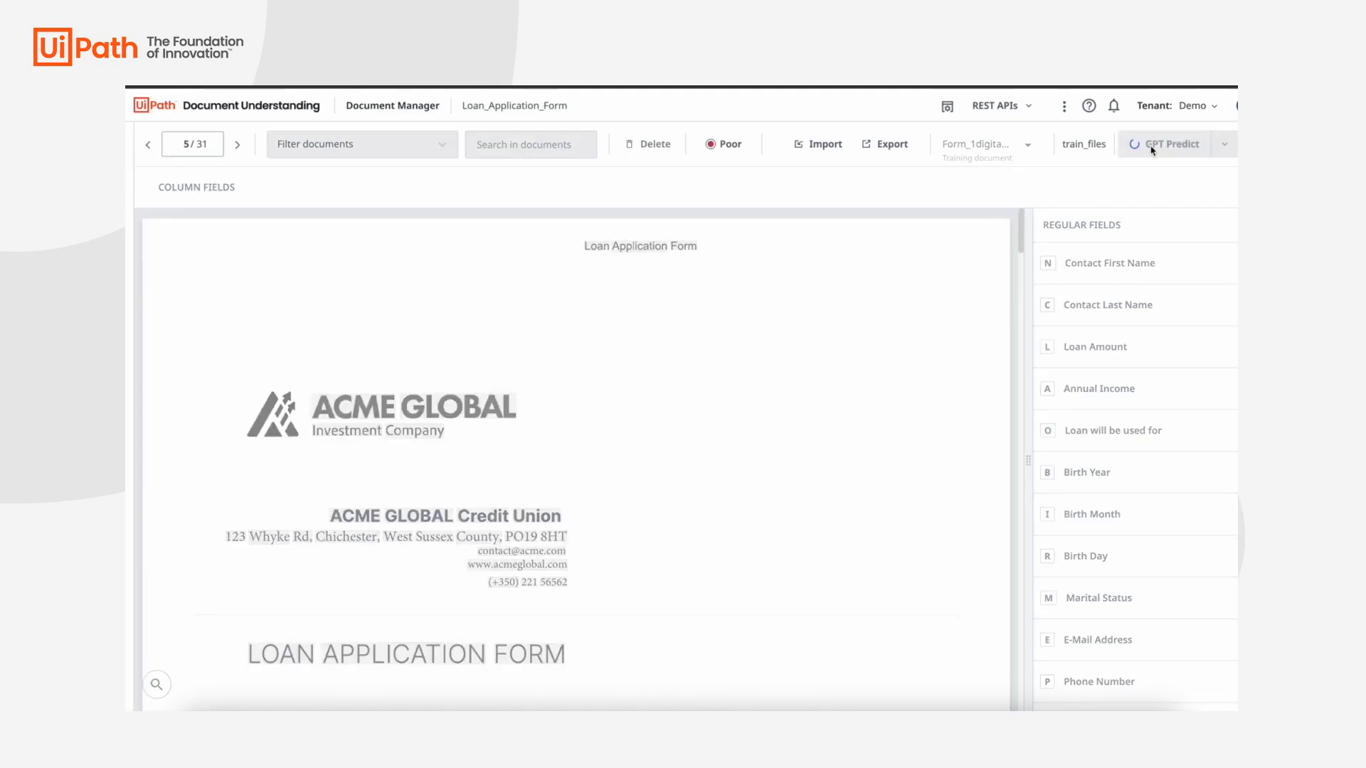
pyautogui.click(1170, 143)
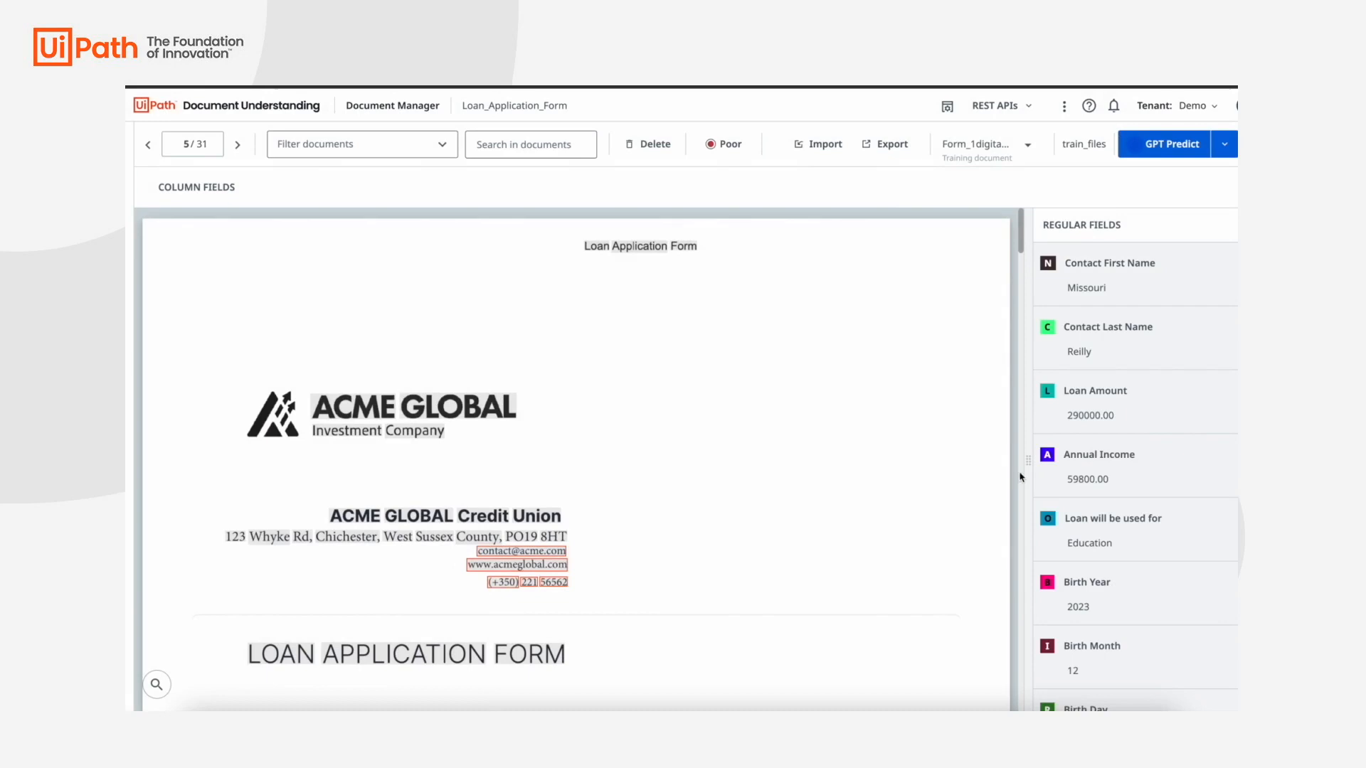
pyautogui.scroll(-3)
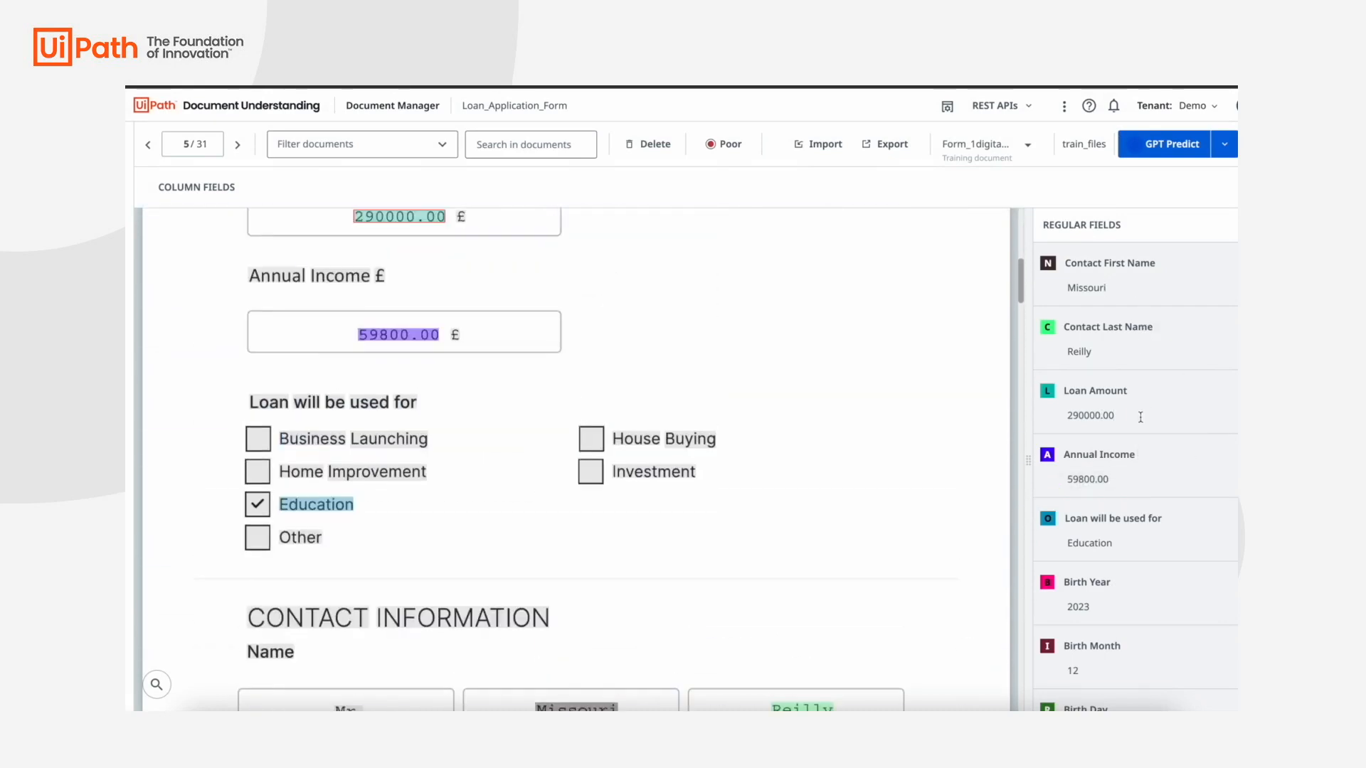
pyautogui.scroll(-3)
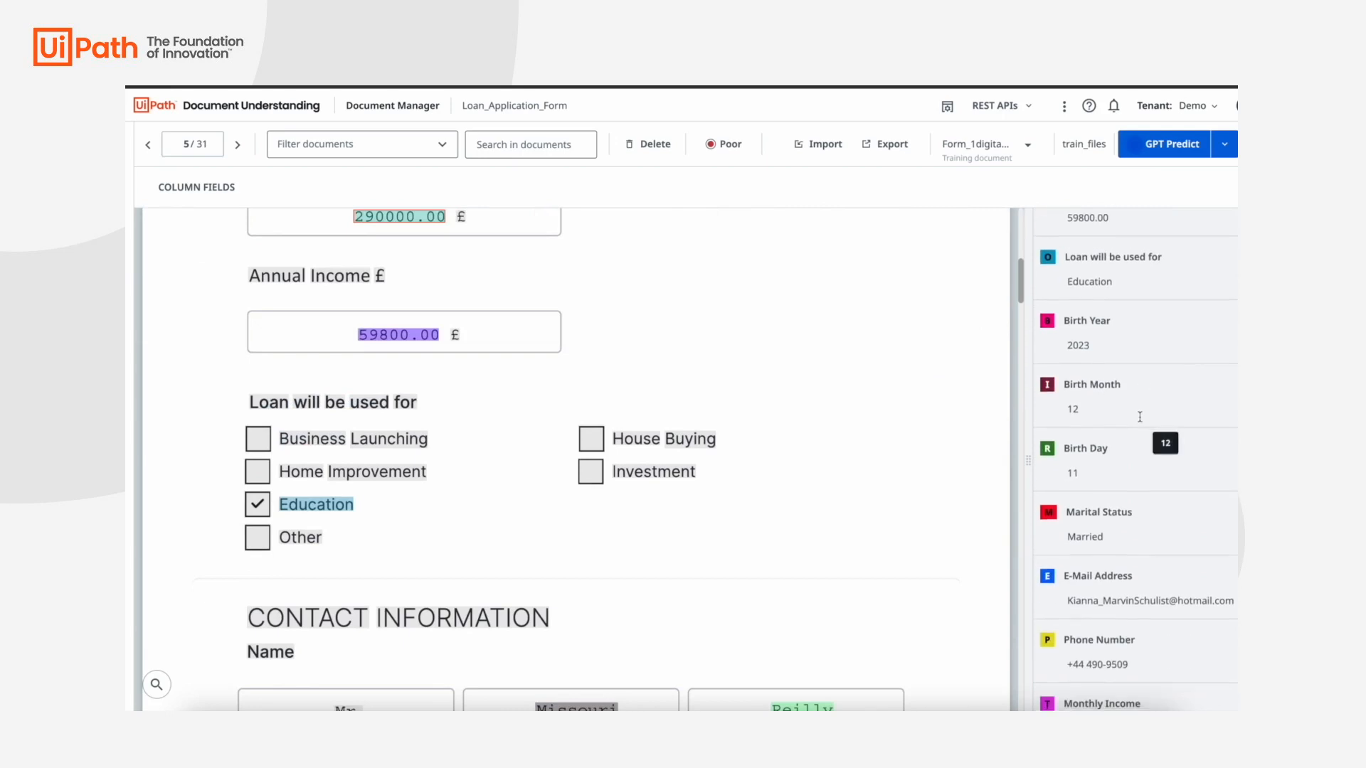
pyautogui.scroll(-3)
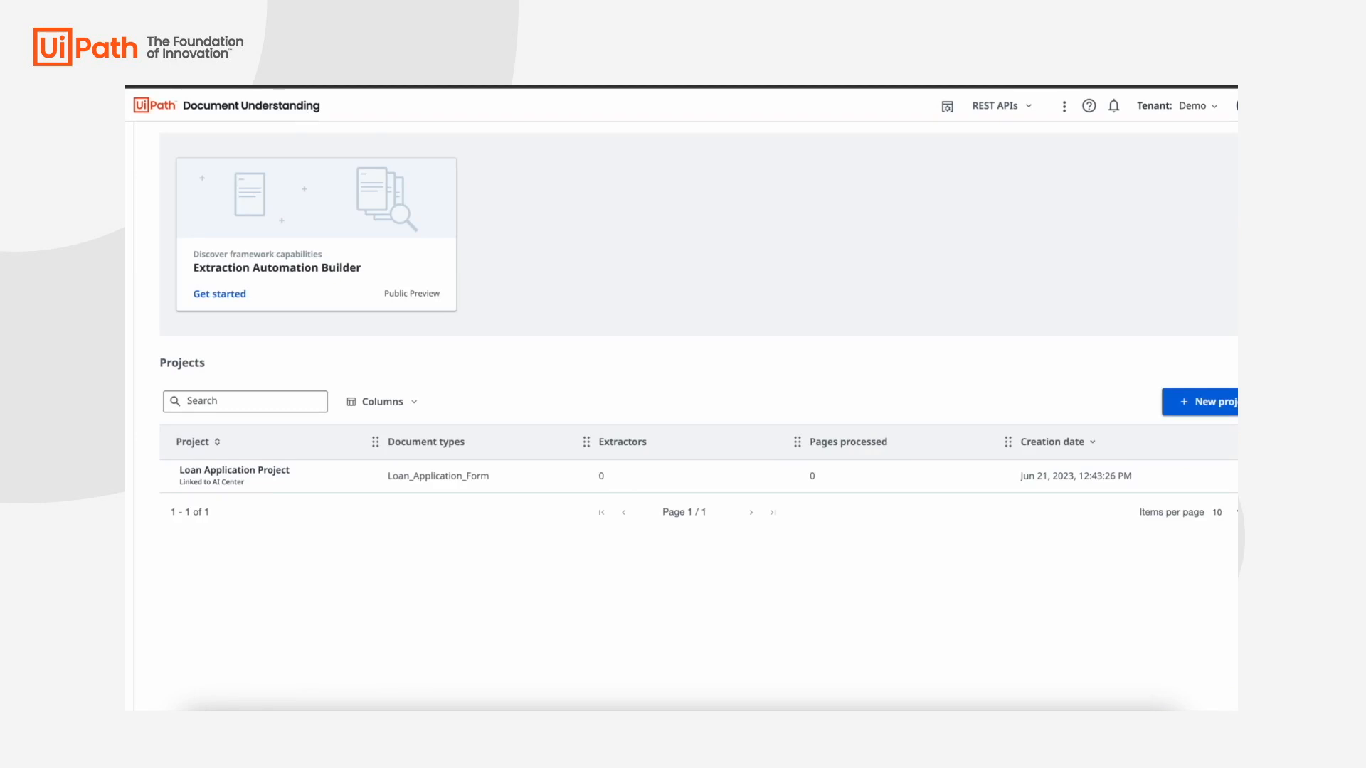
# Train a new Loan_Application_Model extractor via Automated Training on the Loan_Application_Form document type
pyautogui.click(233, 470)
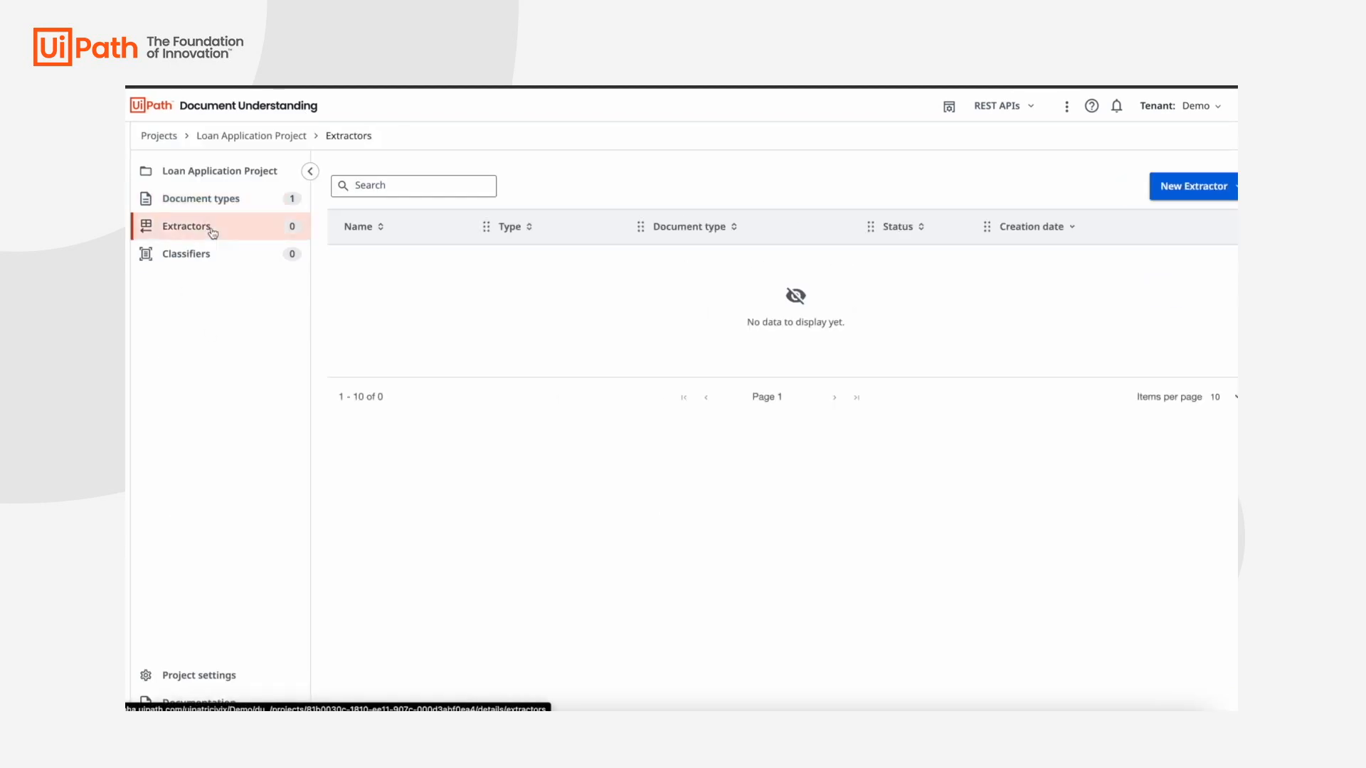
pyautogui.click(1196, 235)
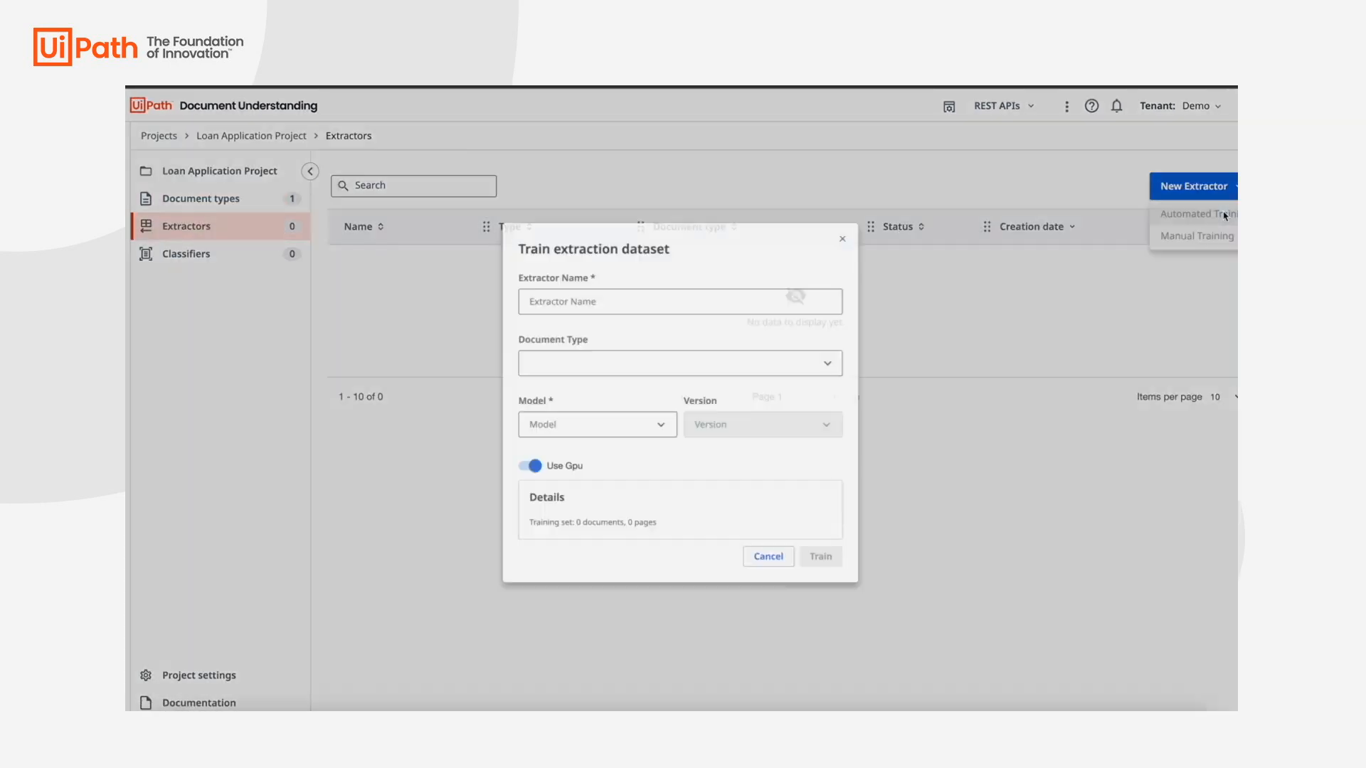
pyautogui.write('Loan_Application_M')
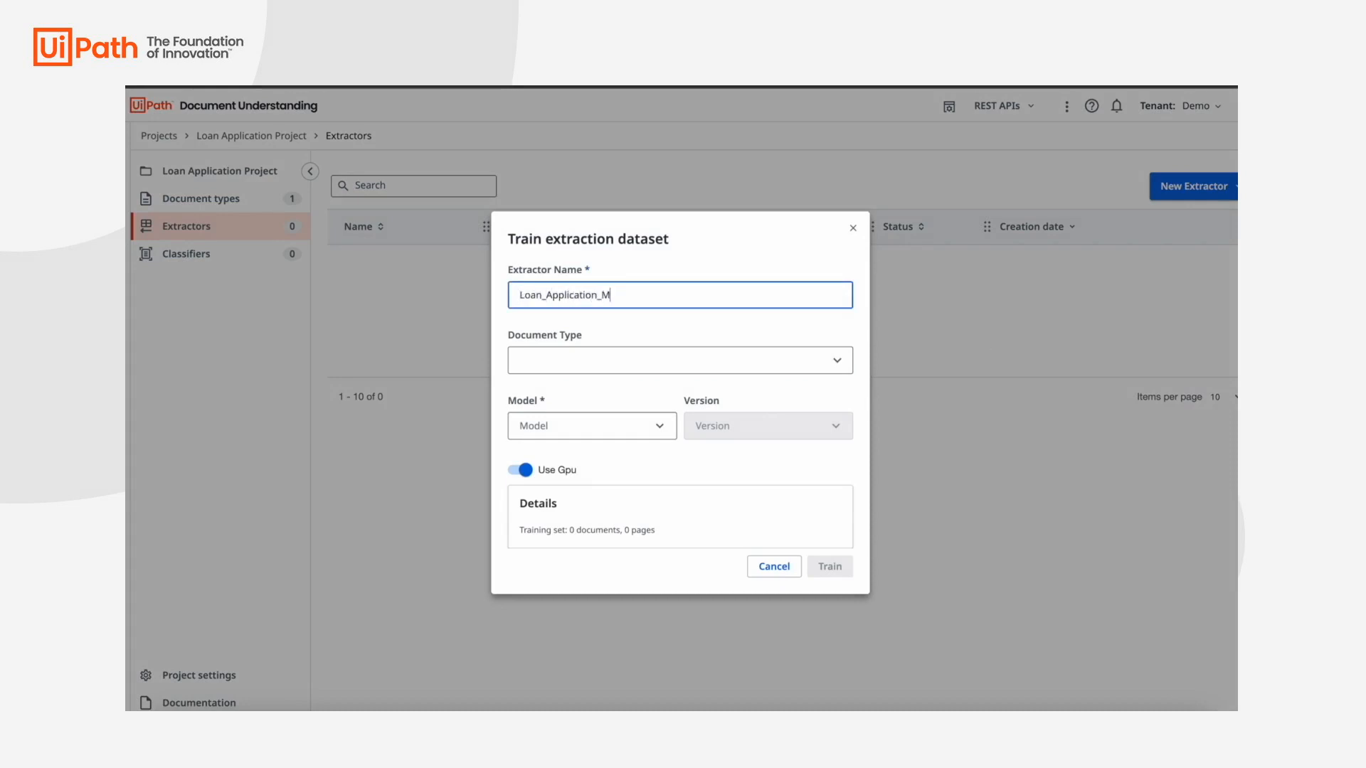
pyautogui.click(680, 360)
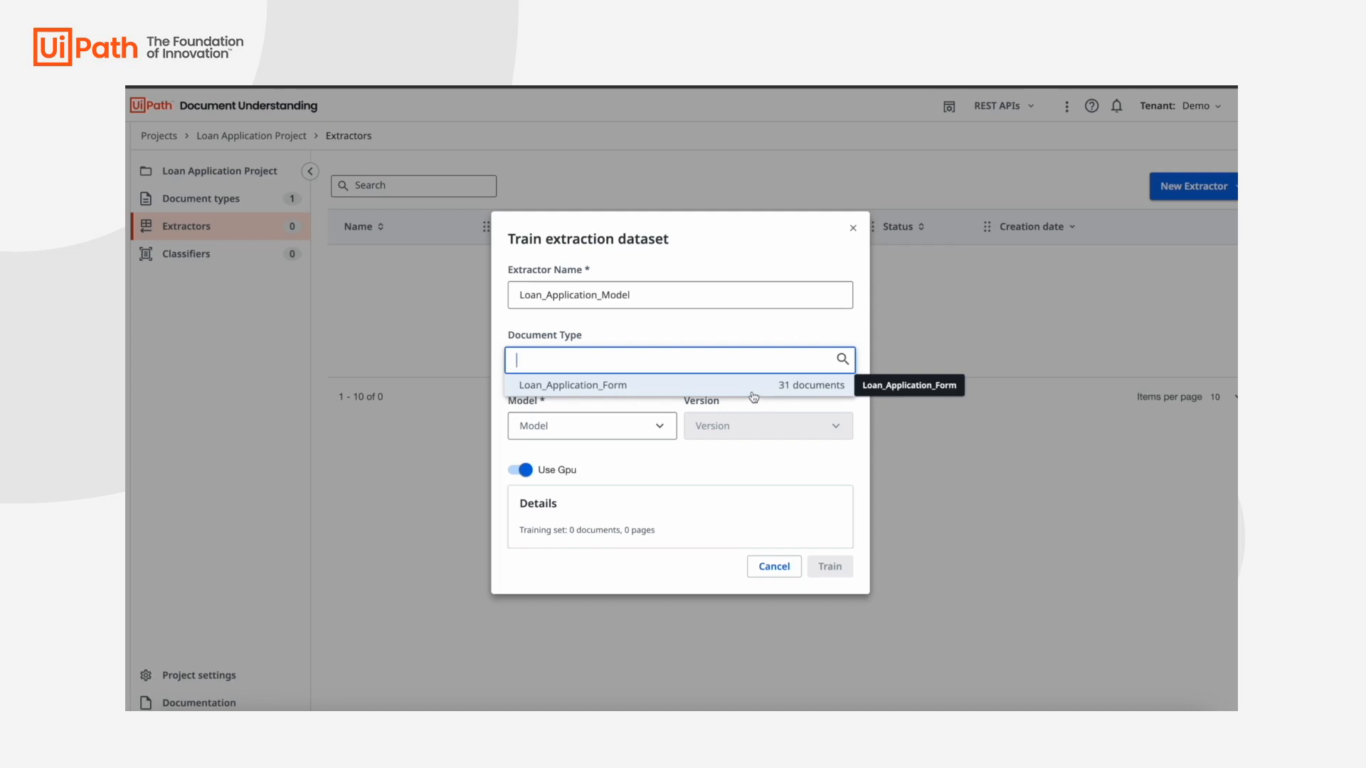
pyautogui.click(572, 384)
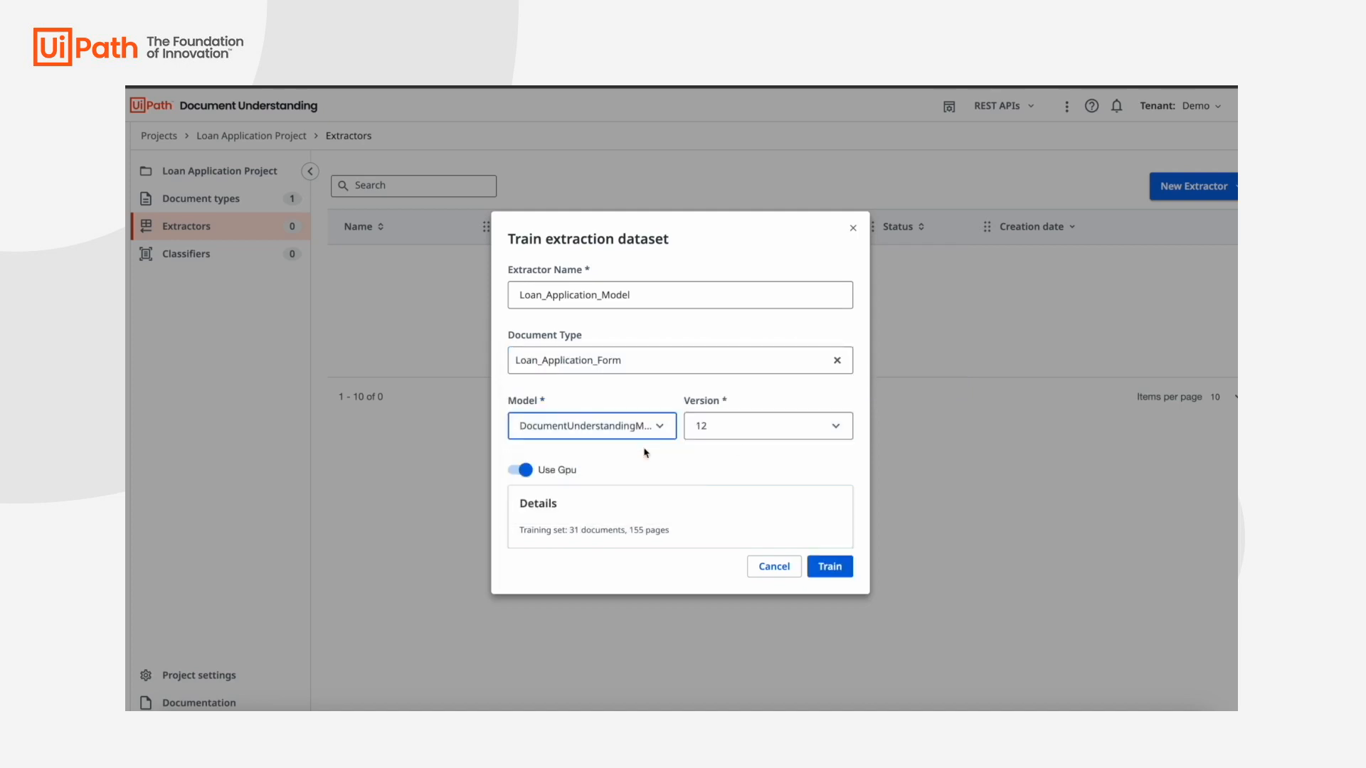
pyautogui.click(828, 567)
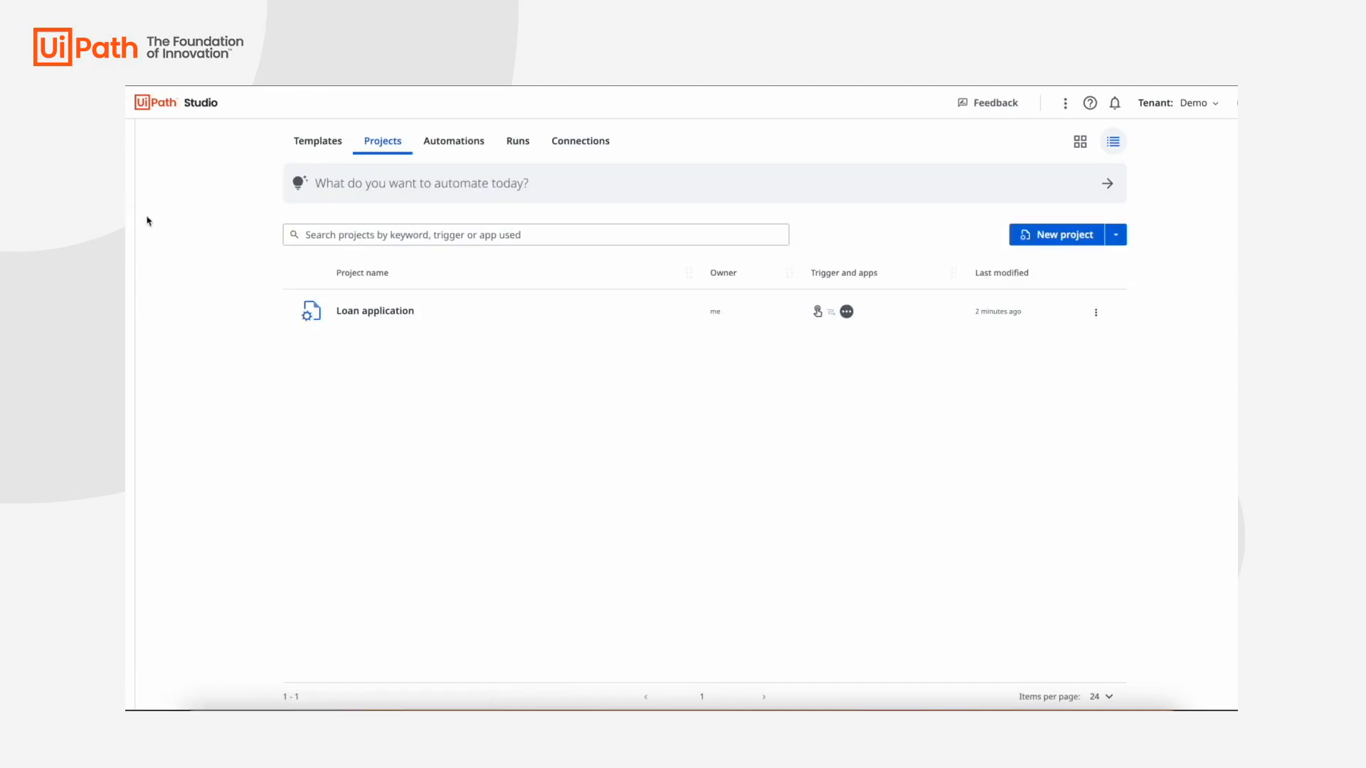
# Open the Loan application workflow and expand its Classify documents using GPT step
pyautogui.click(374, 311)
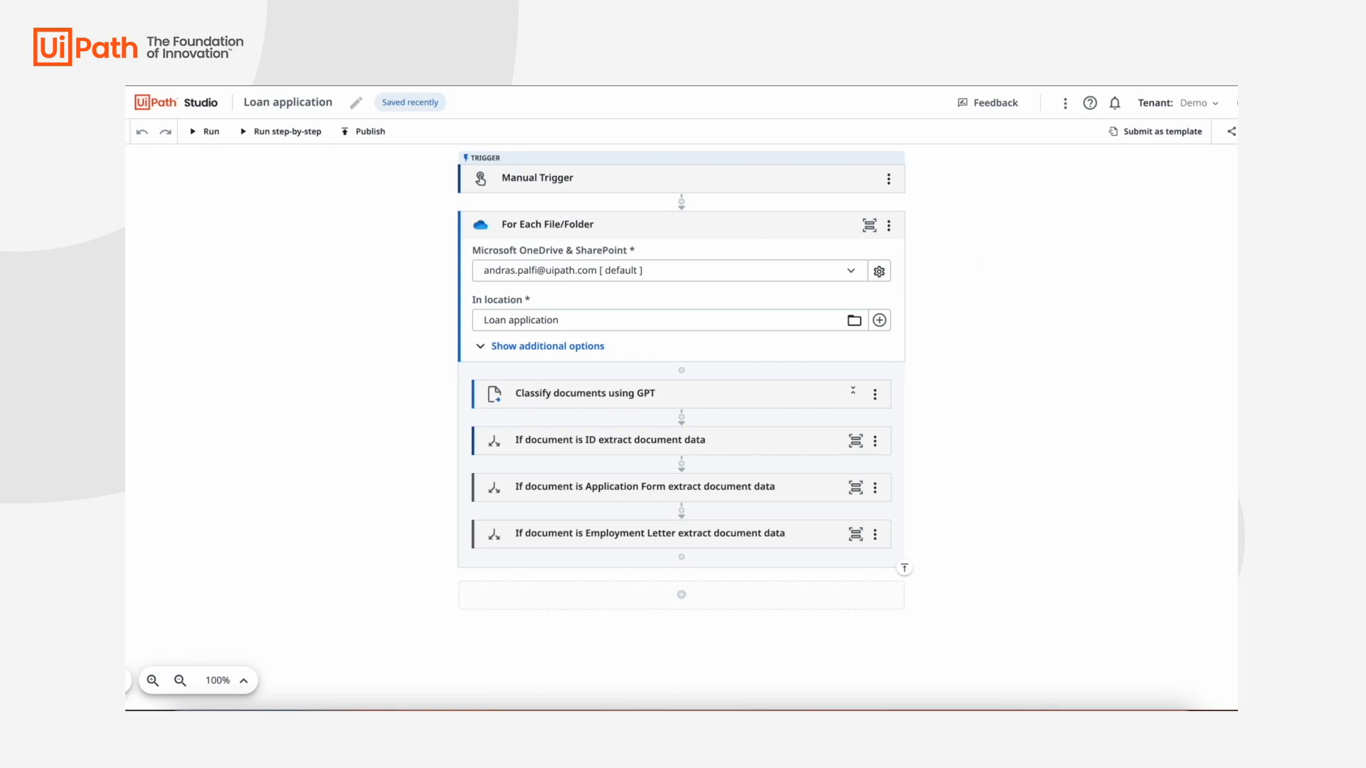
pyautogui.click(583, 393)
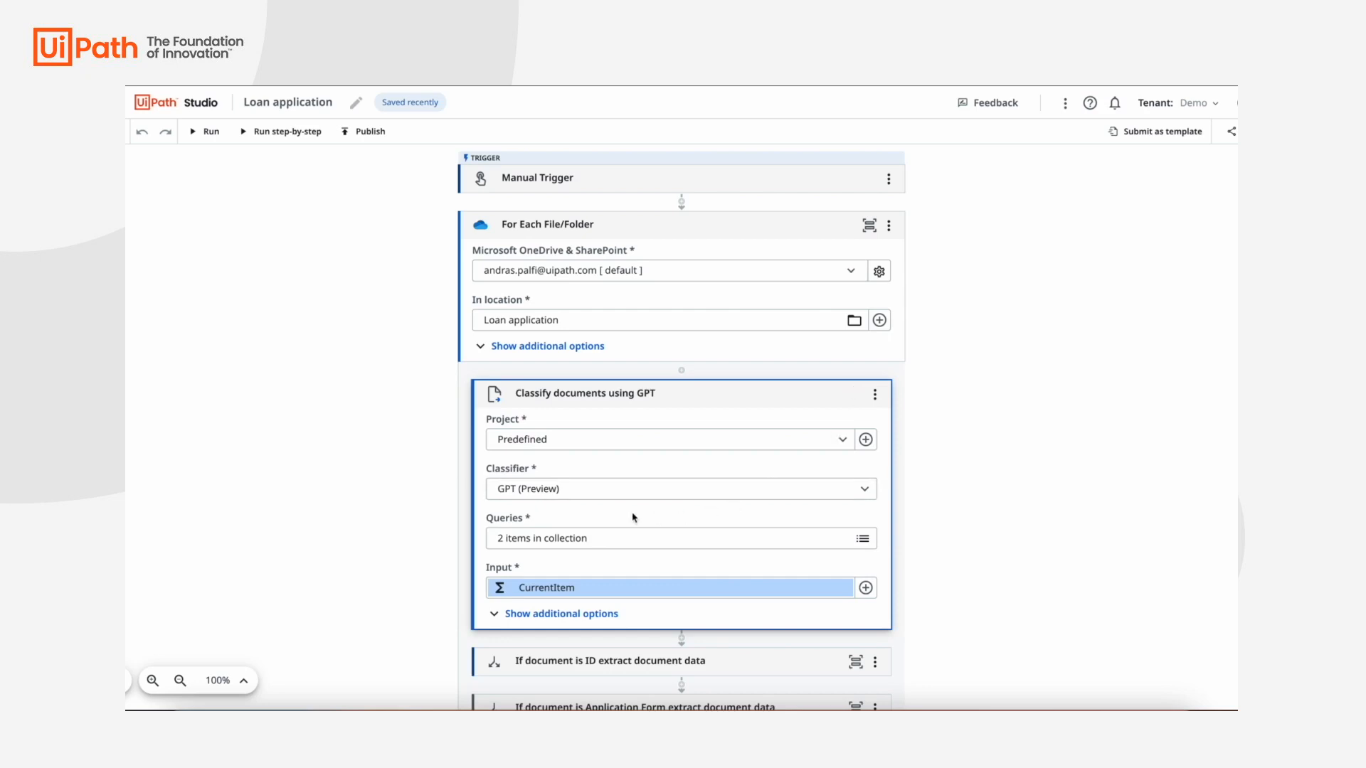
pyautogui.moveTo(501, 488)
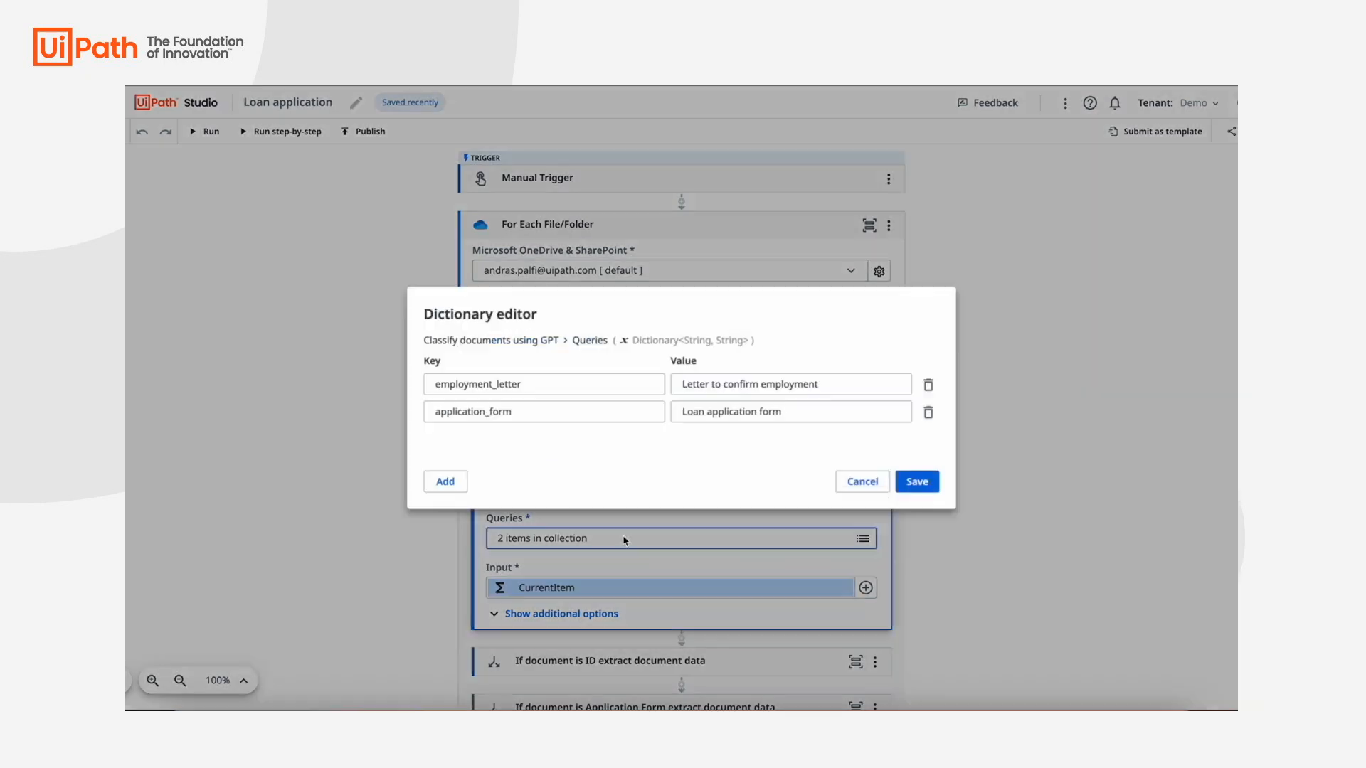
# Add a classification query id_cards mapped to ID card and save the query dictionary
pyautogui.click(445, 481)
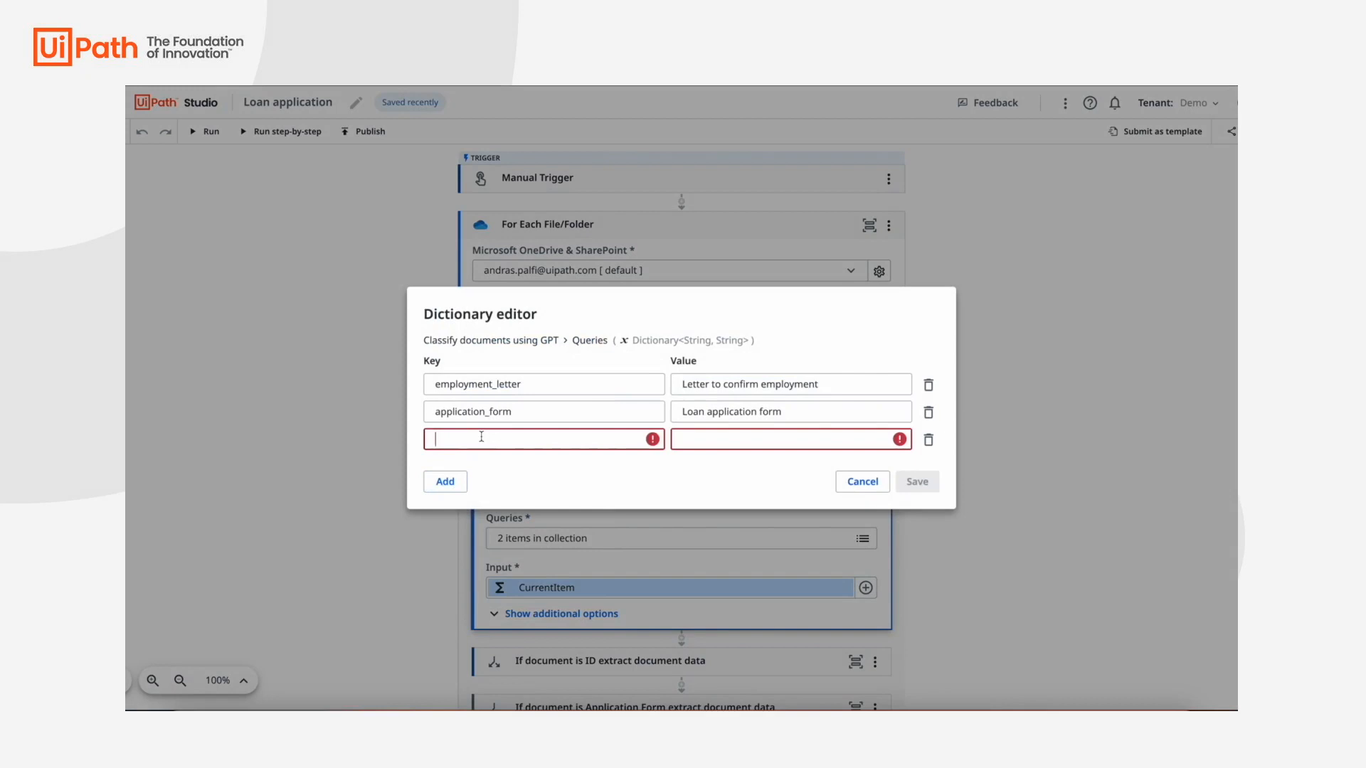
pyautogui.write('id_cards')
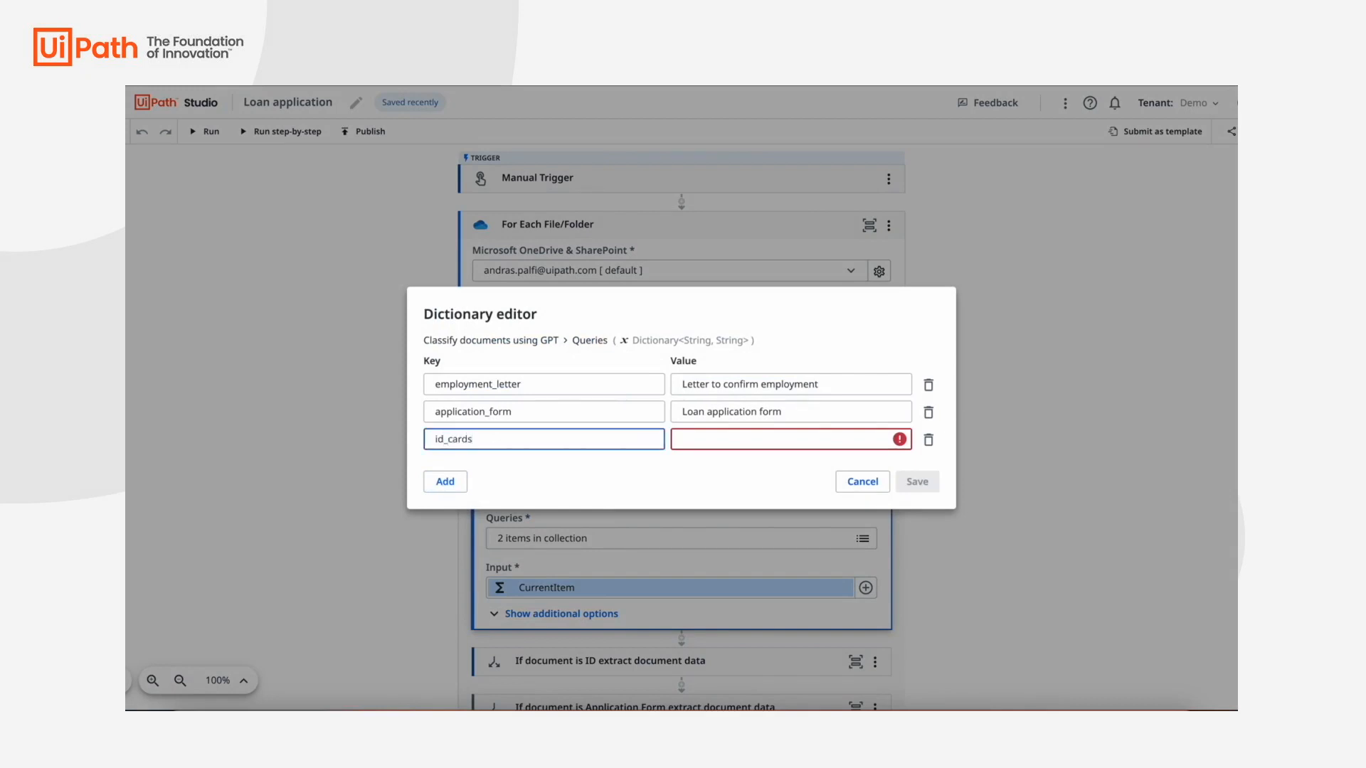
pyautogui.write('ID card')
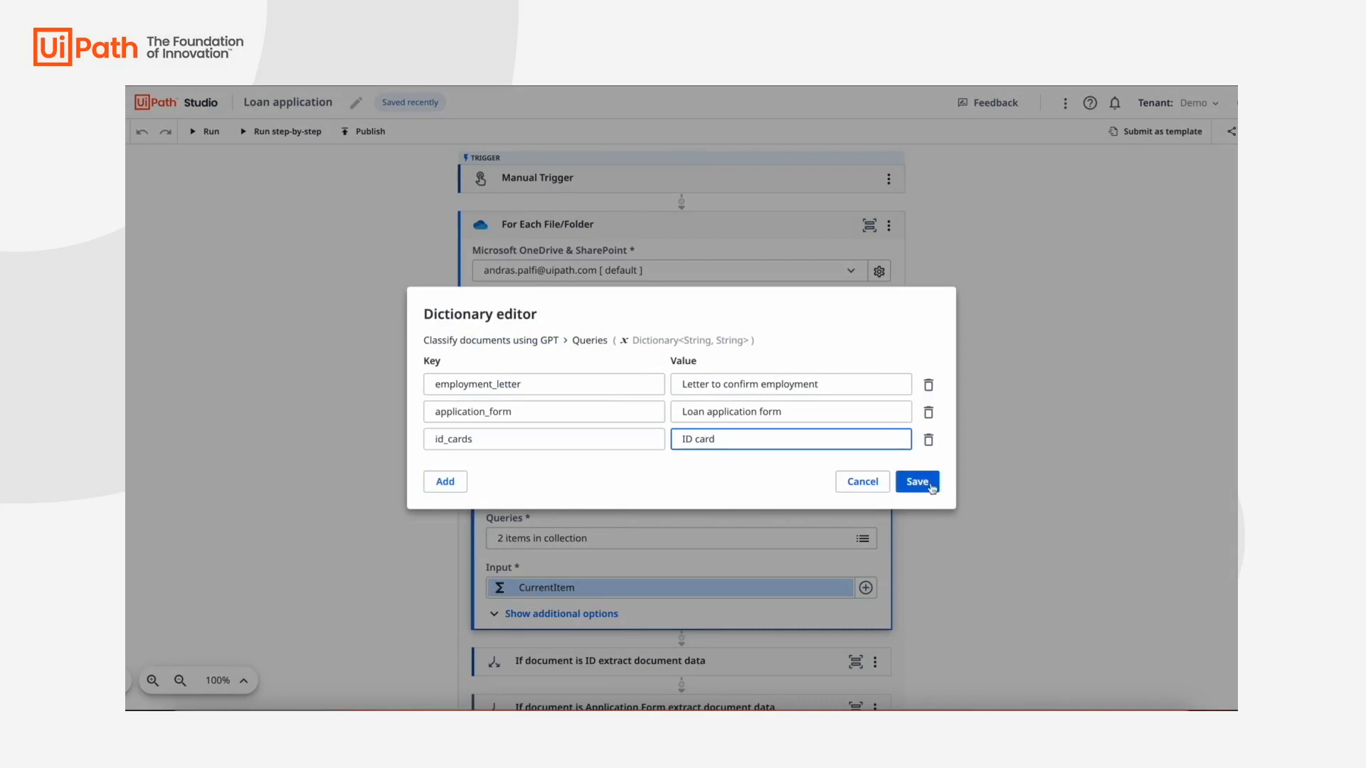
pyautogui.click(916, 483)
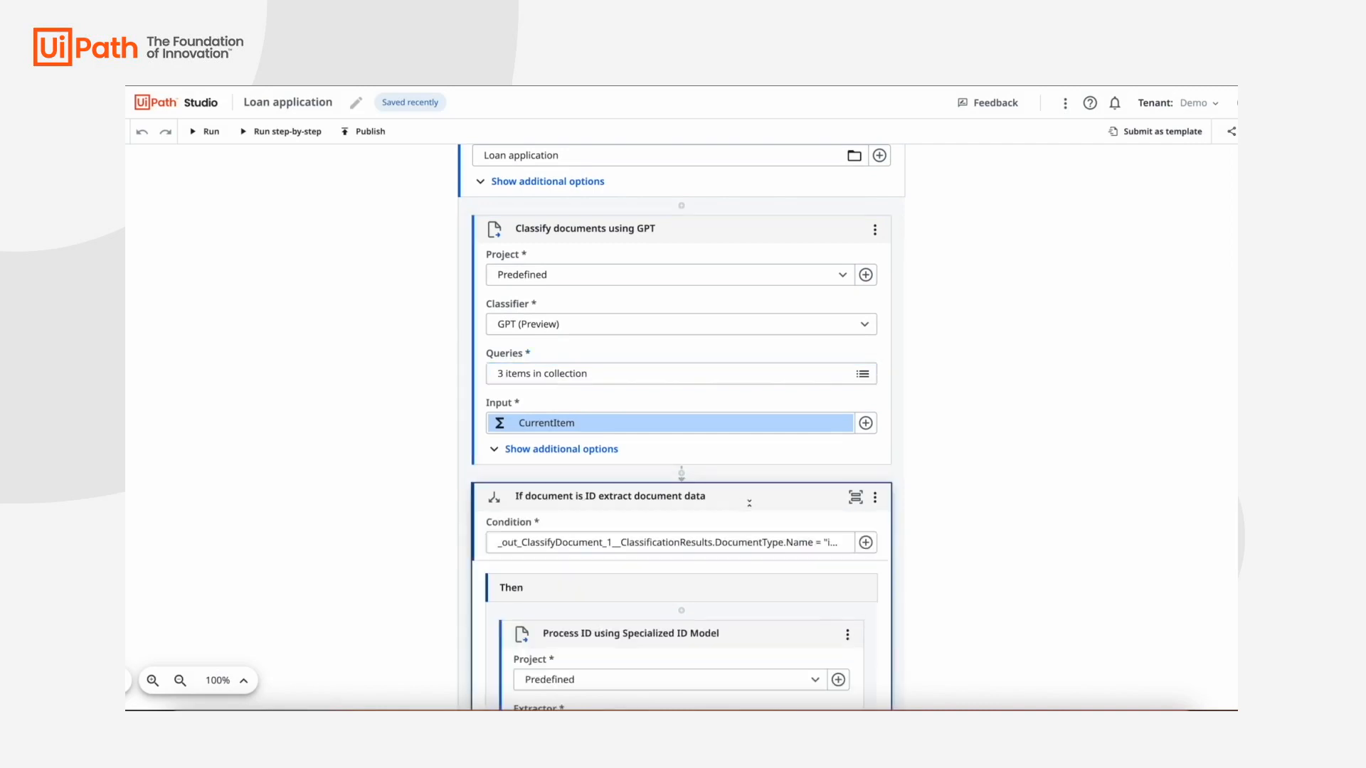
# Scroll down to the Process Employment Letter using GPT step and its query list
pyautogui.scroll(-3)
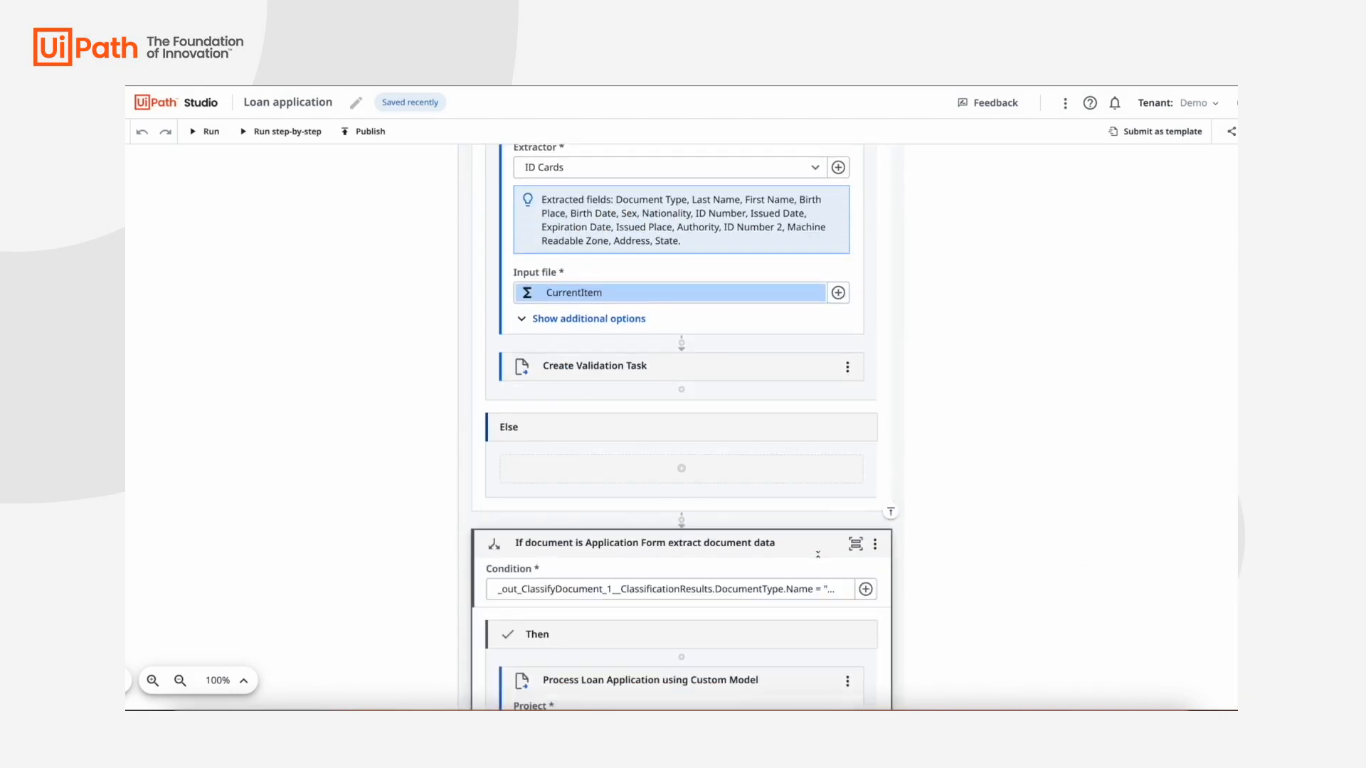
pyautogui.scroll(-3)
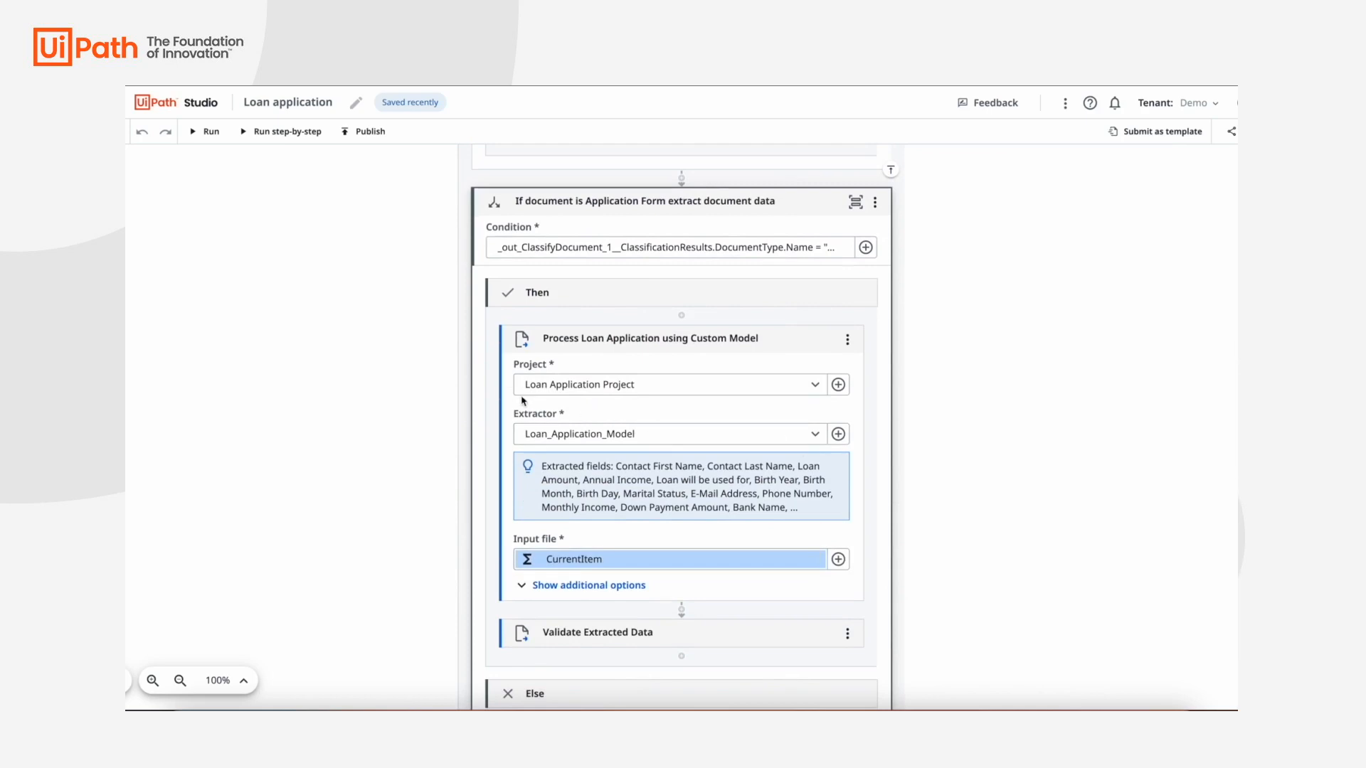
pyautogui.moveTo(582, 452)
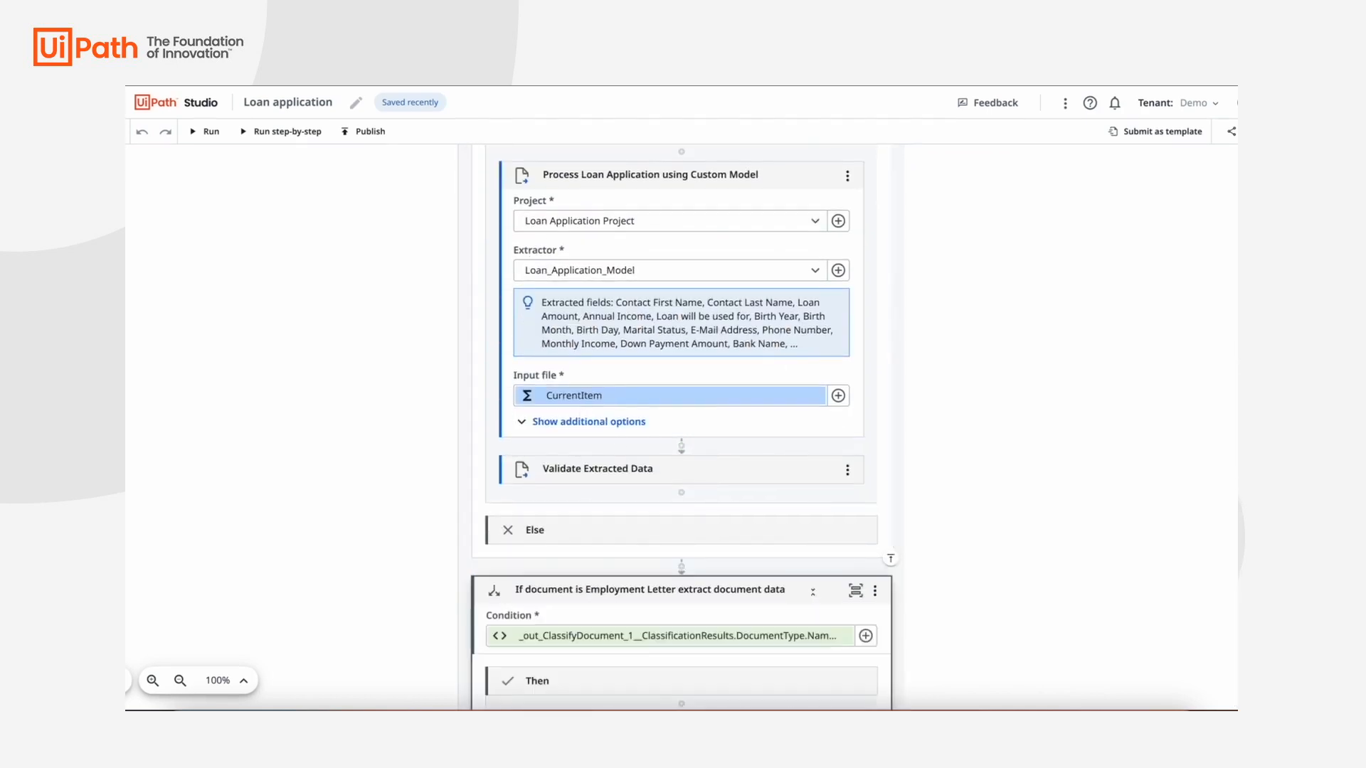
pyautogui.scroll(-3)
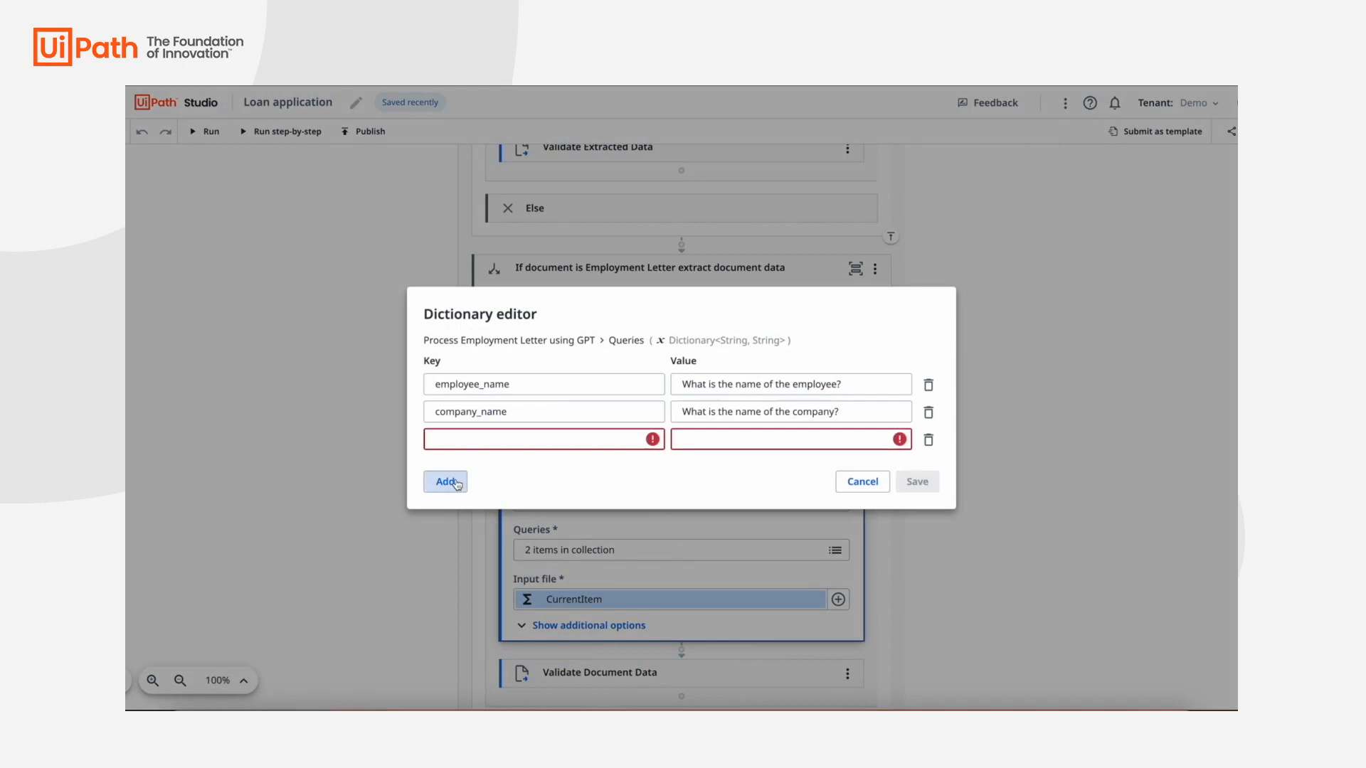
# Add an employee_salary query asking 'What is the salary of the employee?' and save it
pyautogui.write('employee_salary')
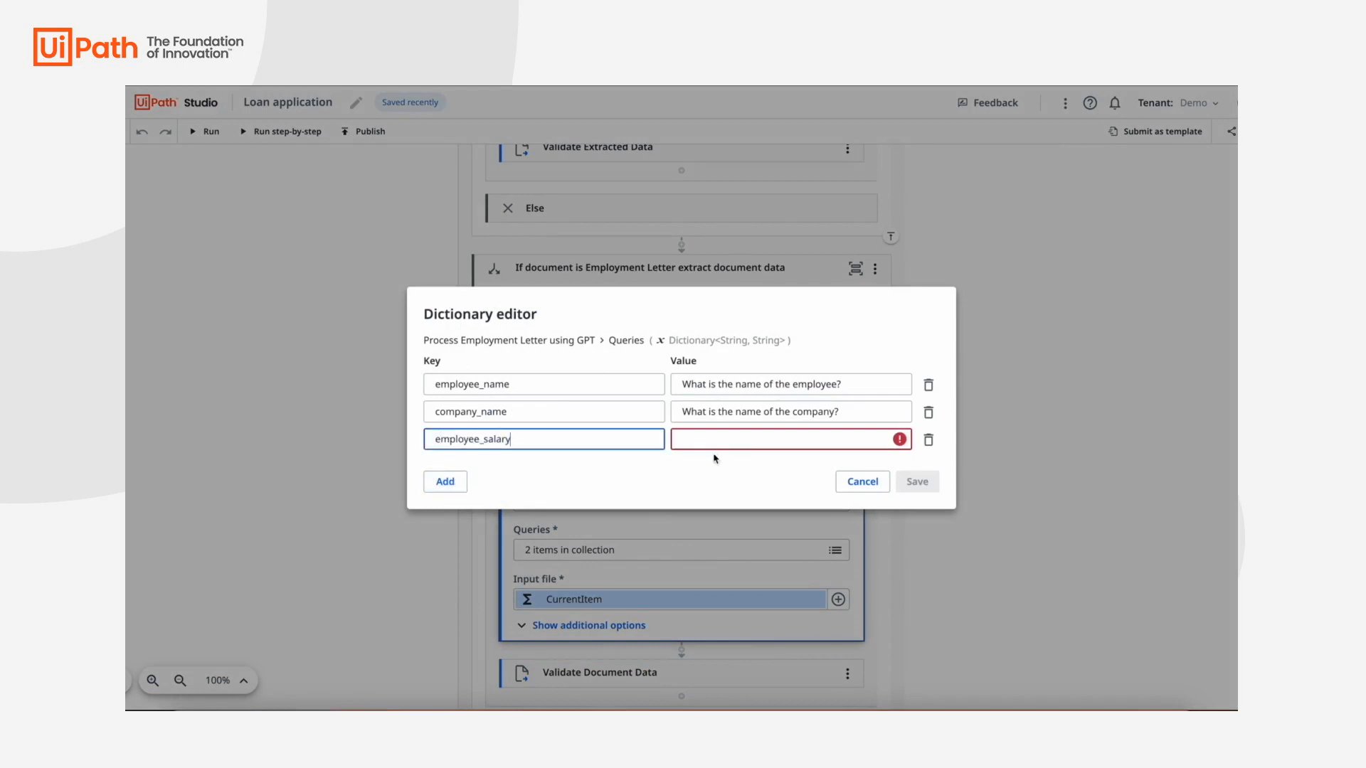
pyautogui.write('What is the salary of the employee?')
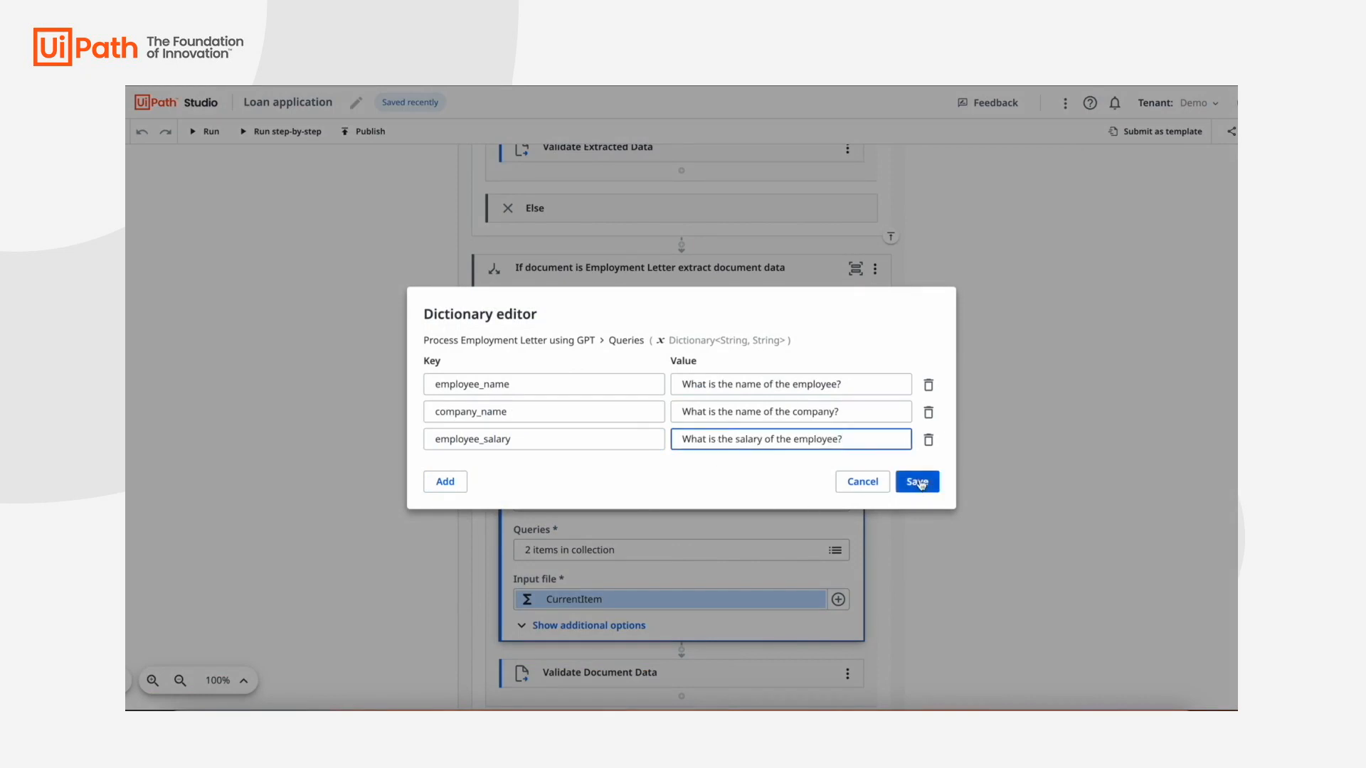
pyautogui.click(915, 481)
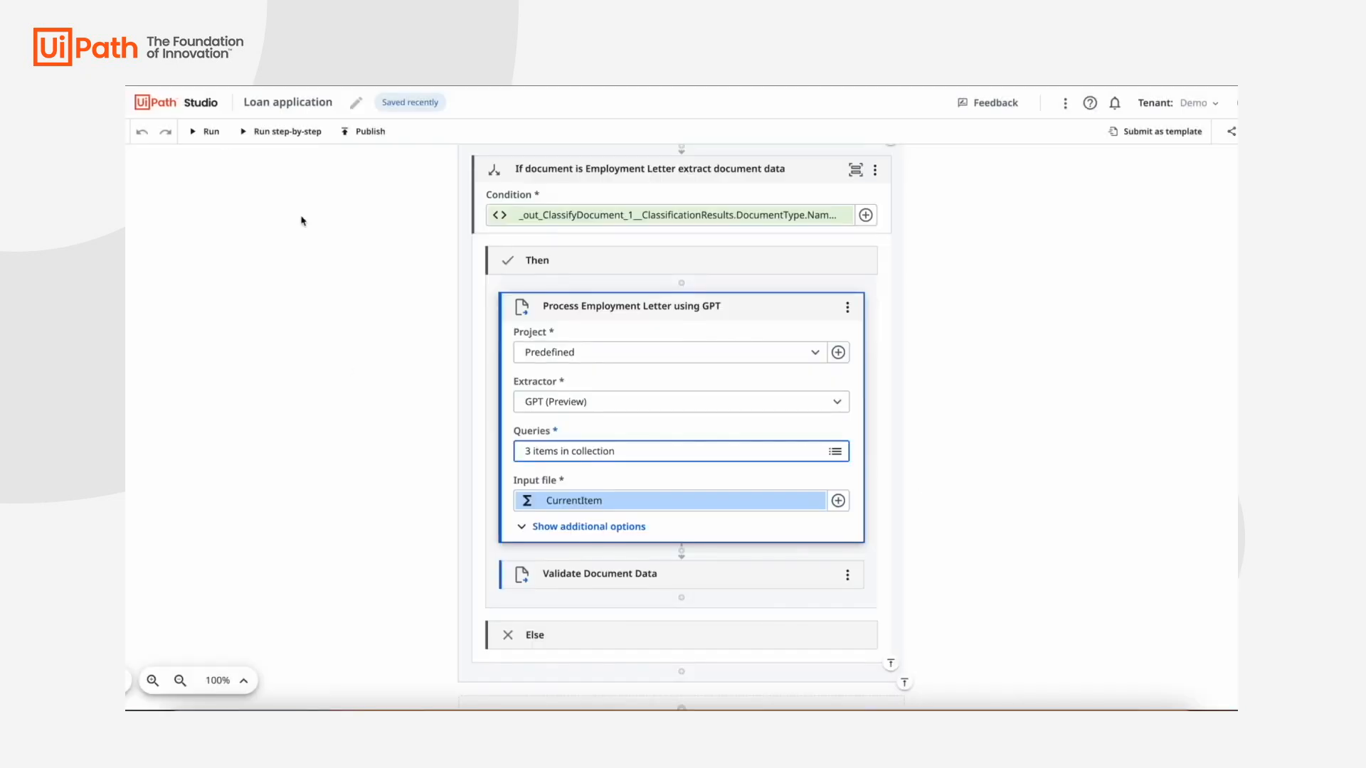
# Run the workflow, then switch over to the UiPath Actions app
pyautogui.click(205, 131)
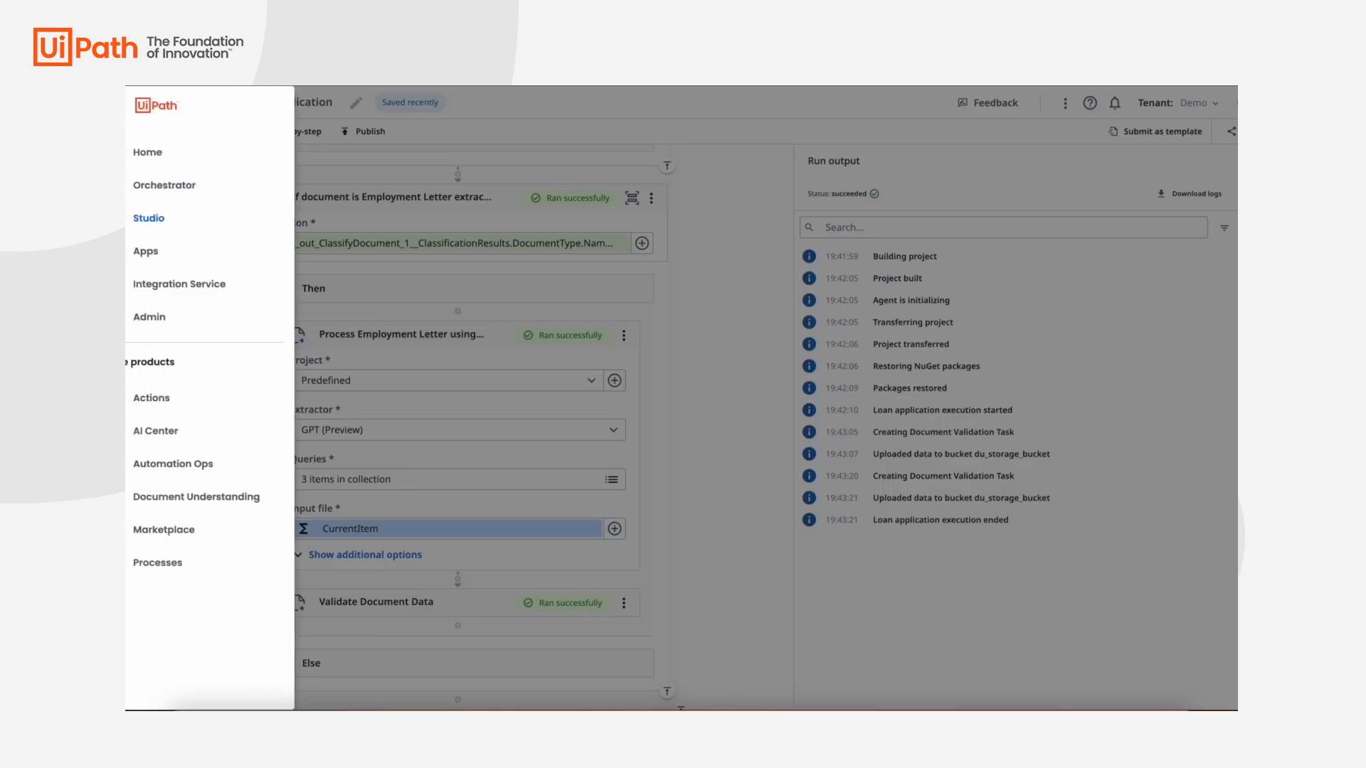
pyautogui.moveTo(151, 398)
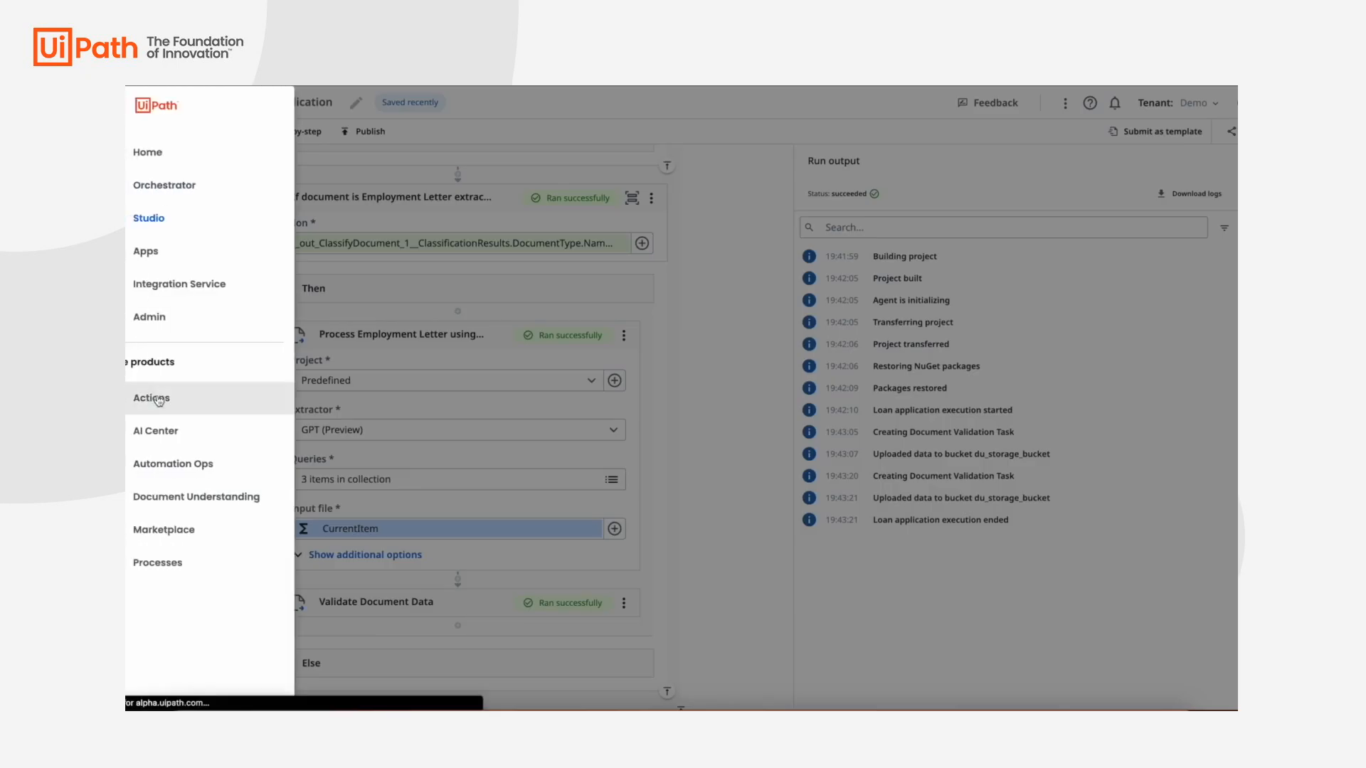
pyautogui.click(151, 399)
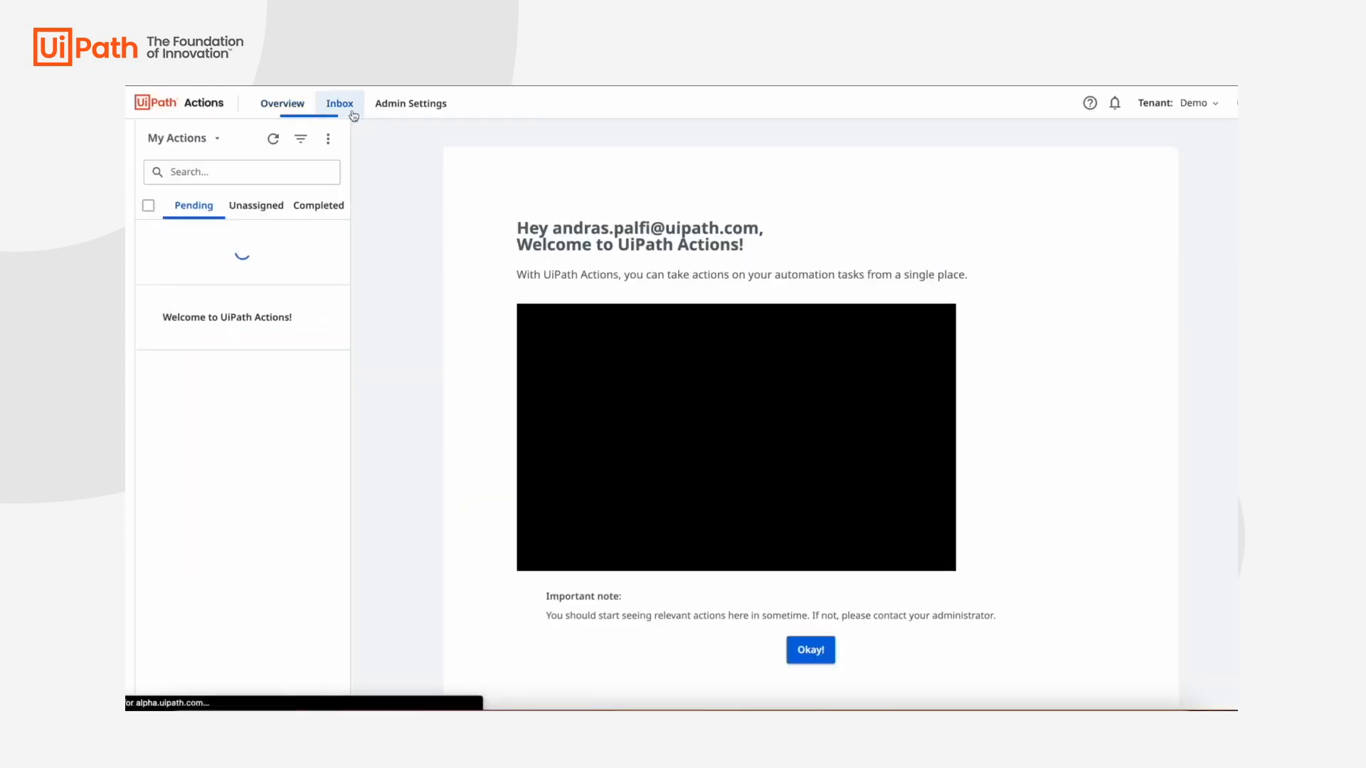
# From the Inbox, review the Validate Loan Application Data fields and submit the task
pyautogui.click(234, 298)
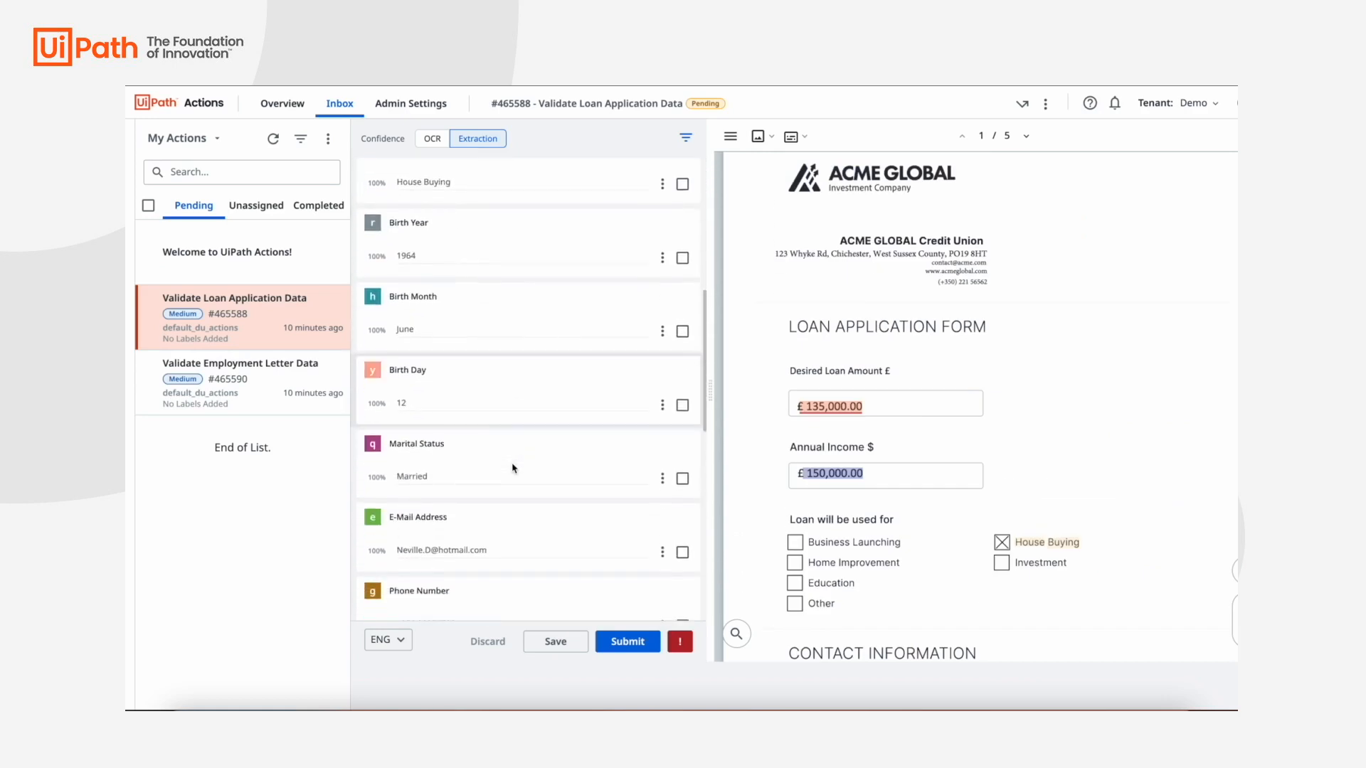
pyautogui.scroll(-3)
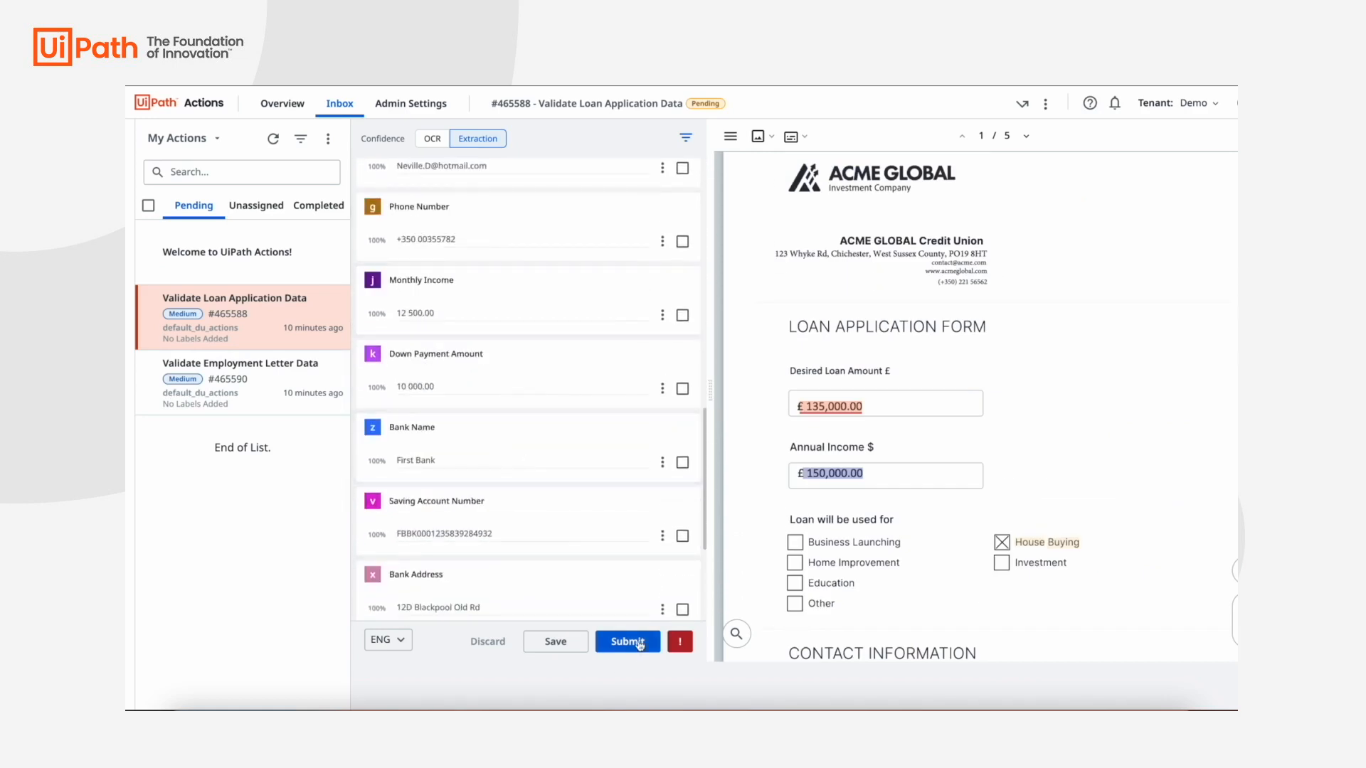
pyautogui.click(626, 641)
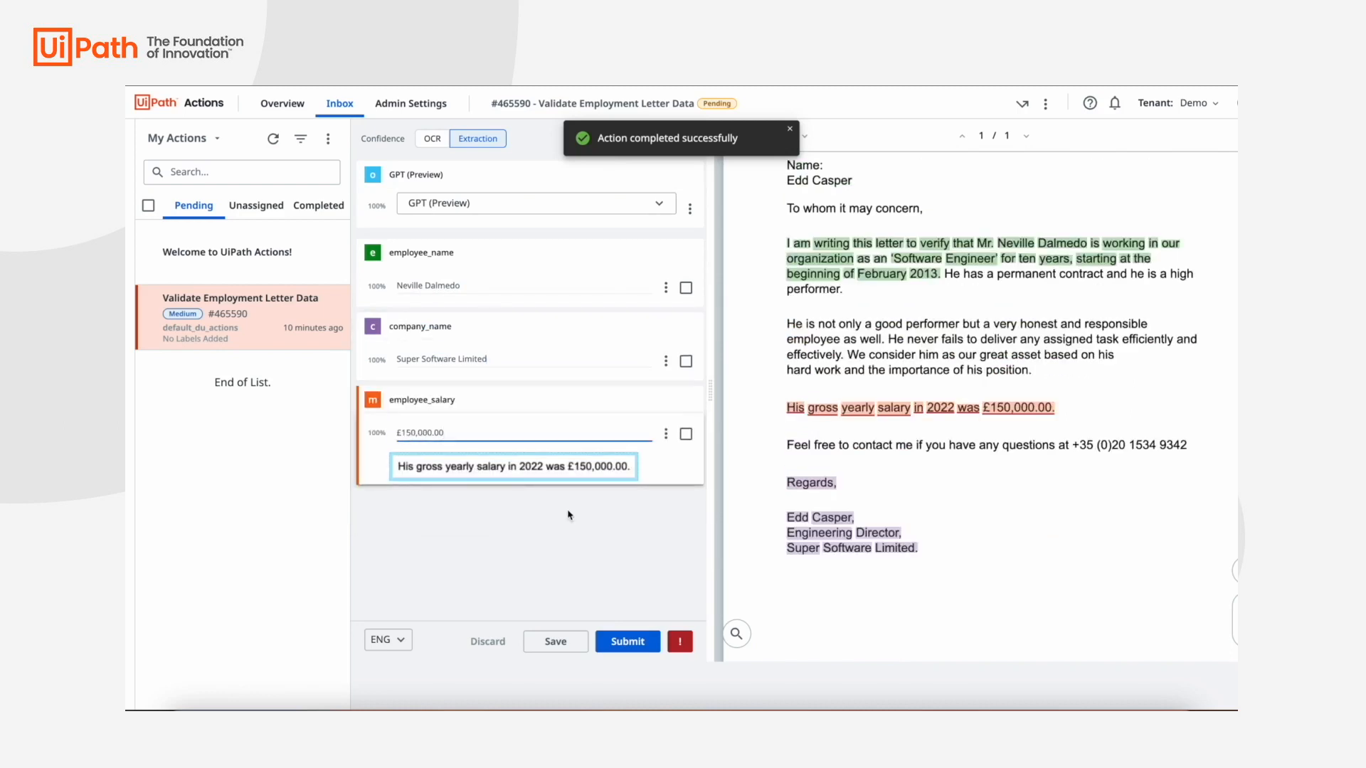
# Confirm all three employment letter fields and submit the Validate Employment Letter Data task
pyautogui.click(626, 641)
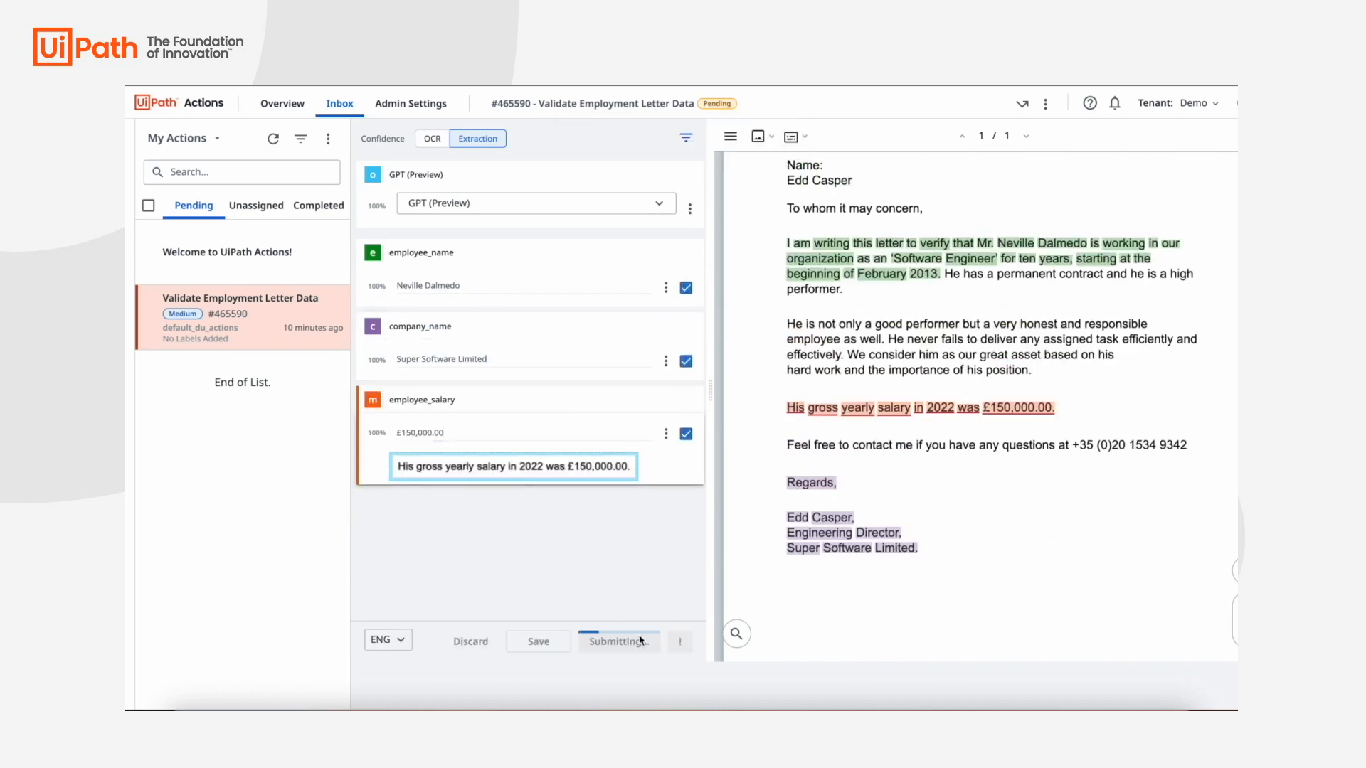
pyautogui.click(619, 642)
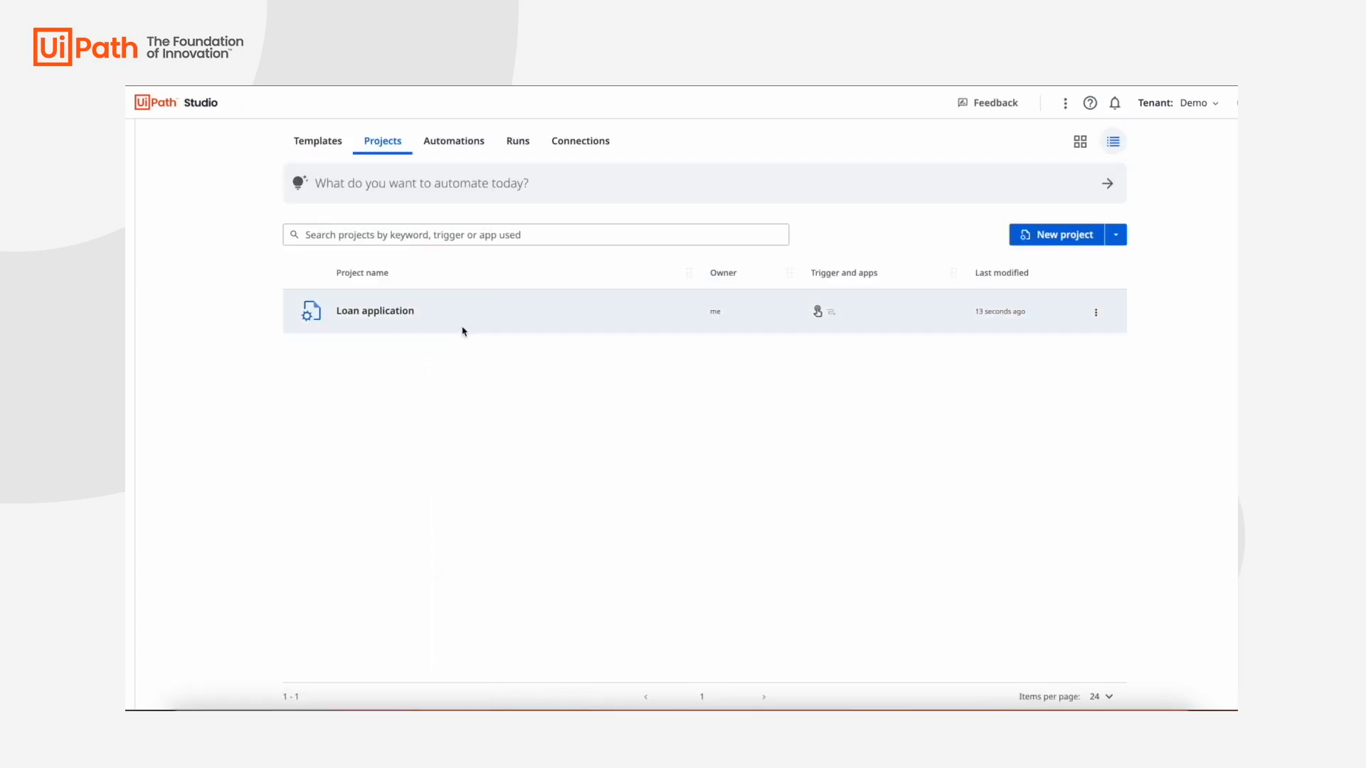
# Reopen the Loan application project and scroll through its workflow steps
pyautogui.doubleClick(374, 311)
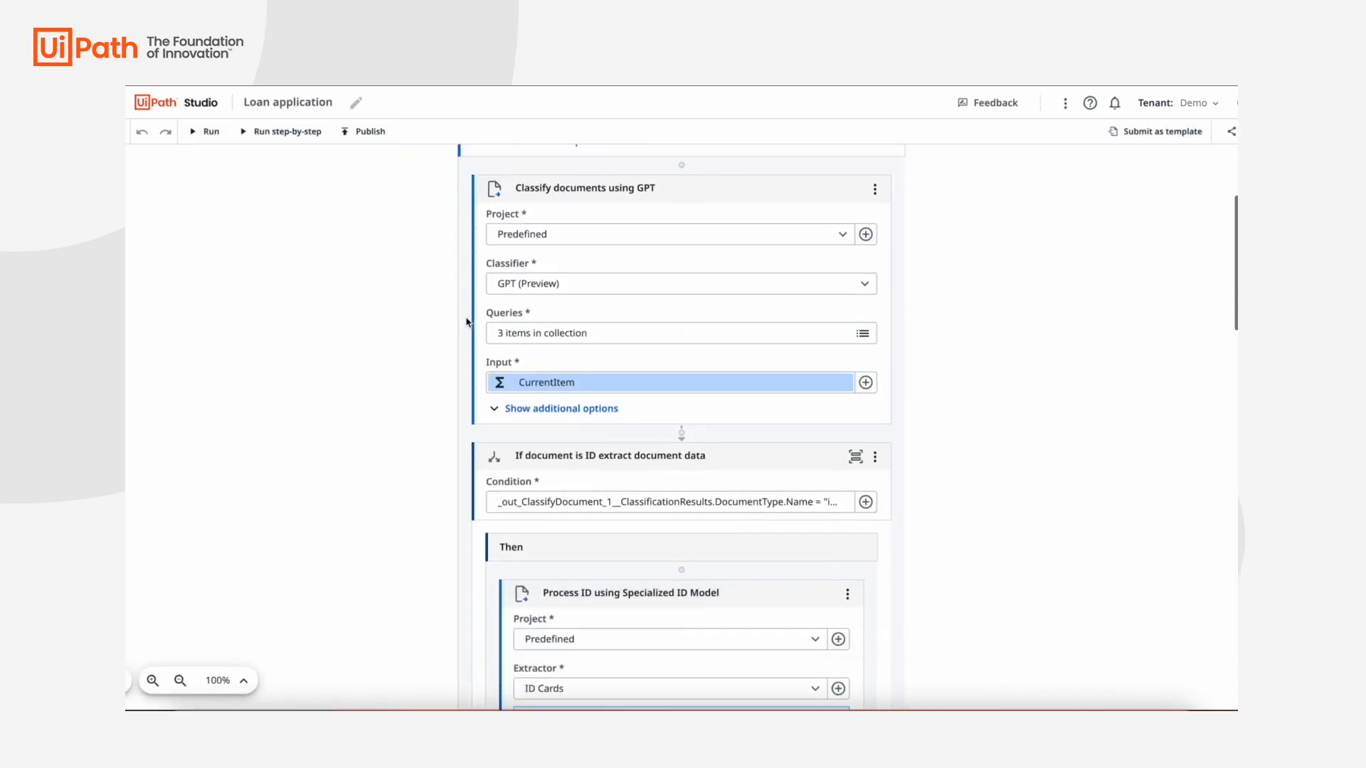
pyautogui.scroll(-3)
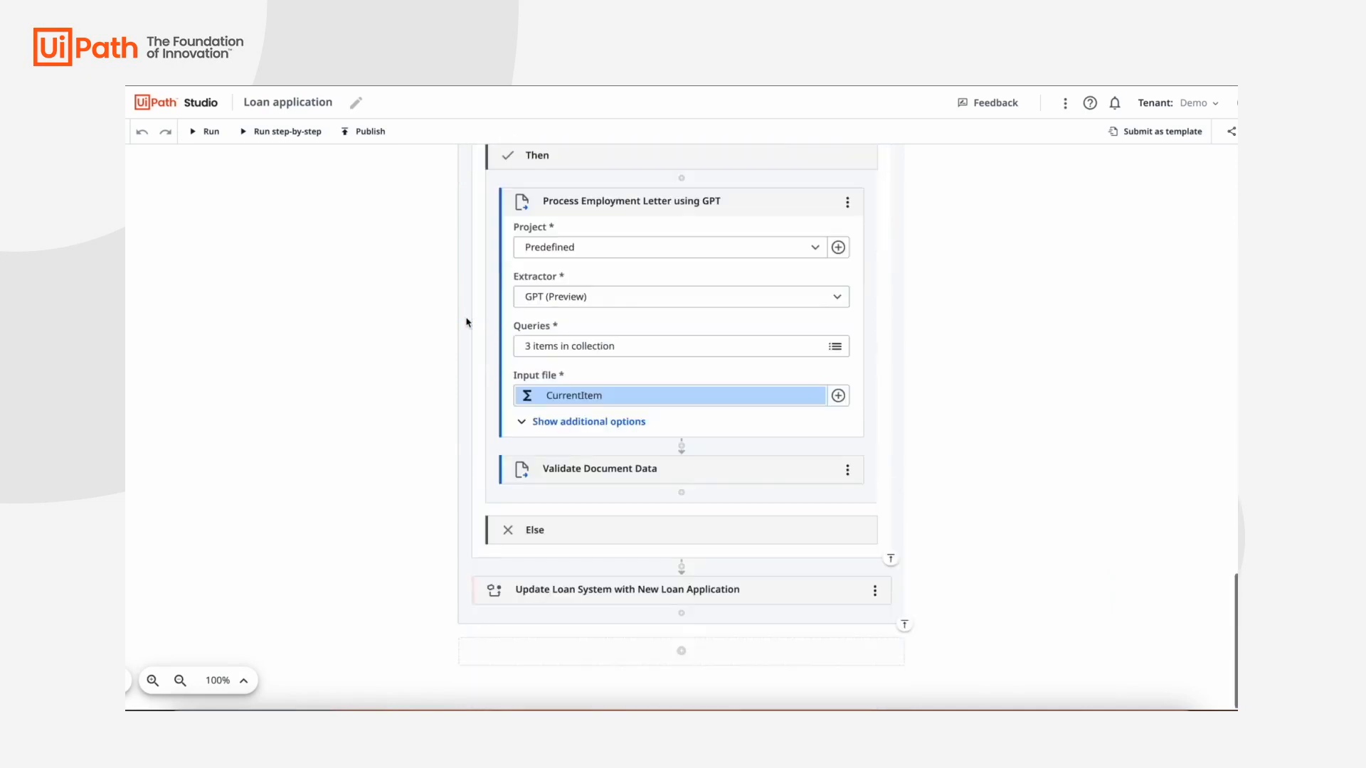
pyautogui.moveTo(436, 360)
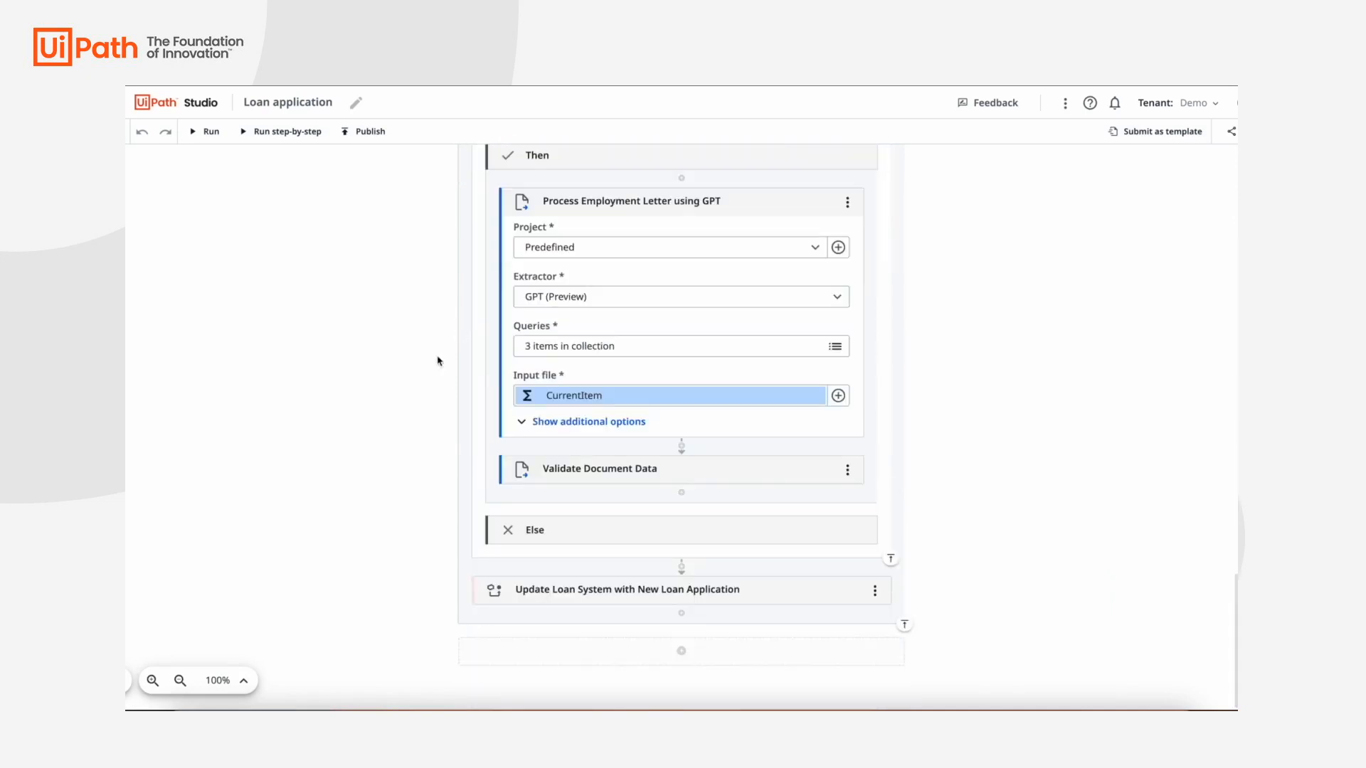